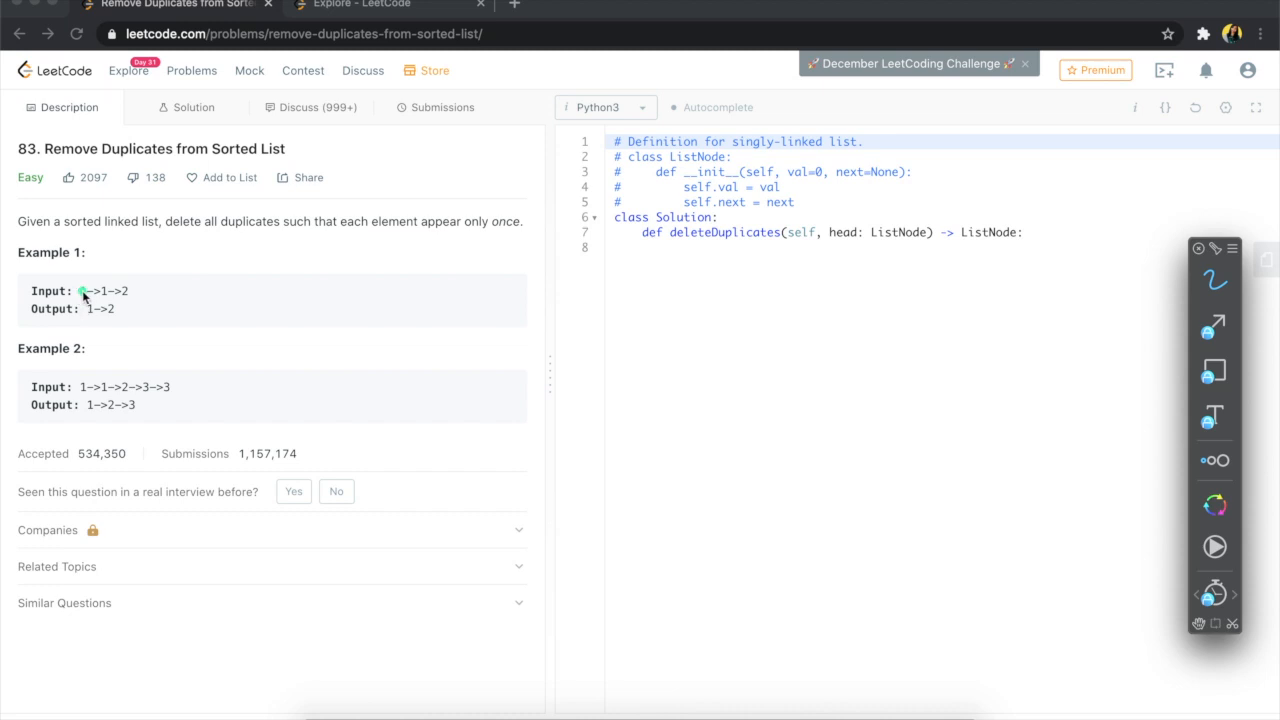
mouse_move(95, 277)
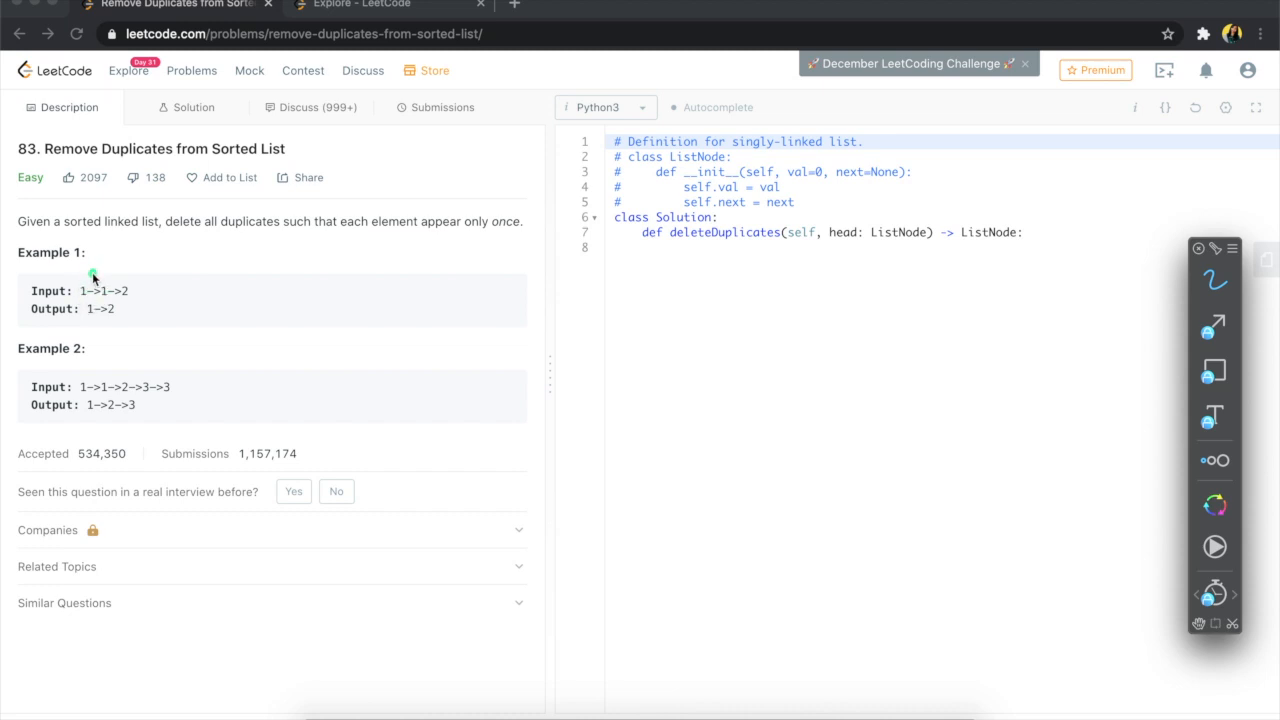
mouse_move(83, 302)
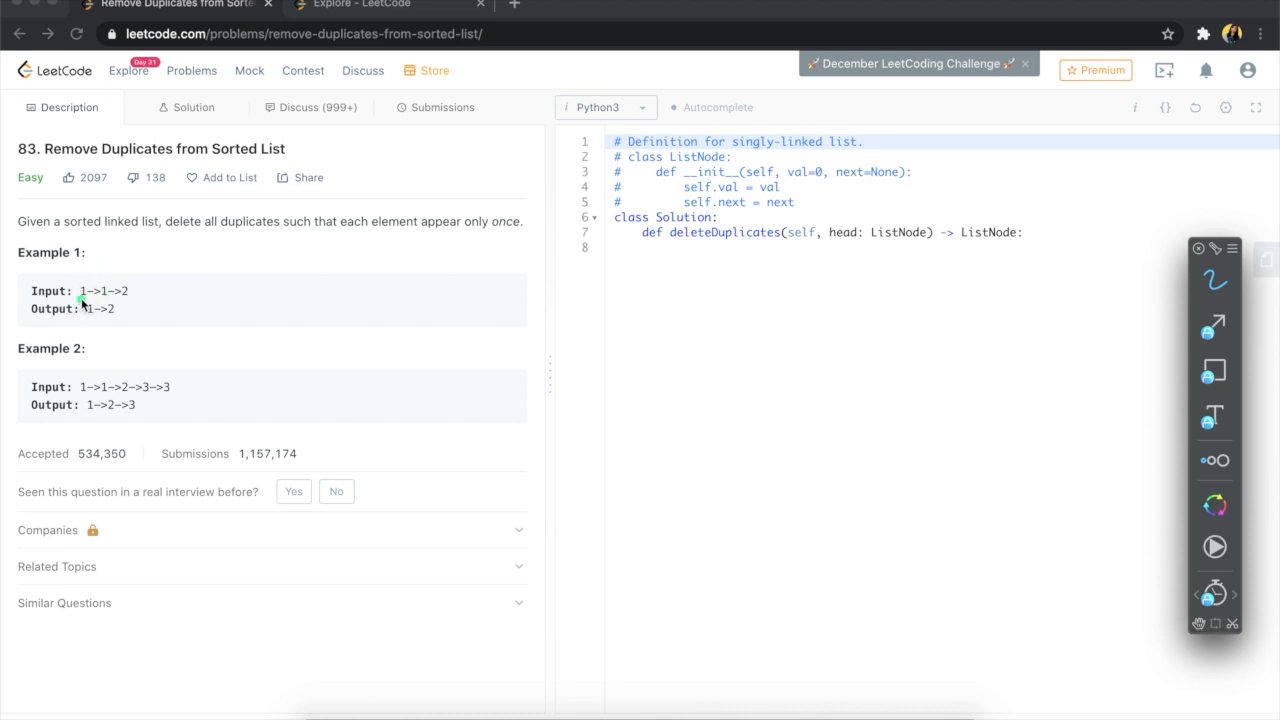
- Write cur = head on line 8 of deleteDuplicates and start a new line
click(82, 303)
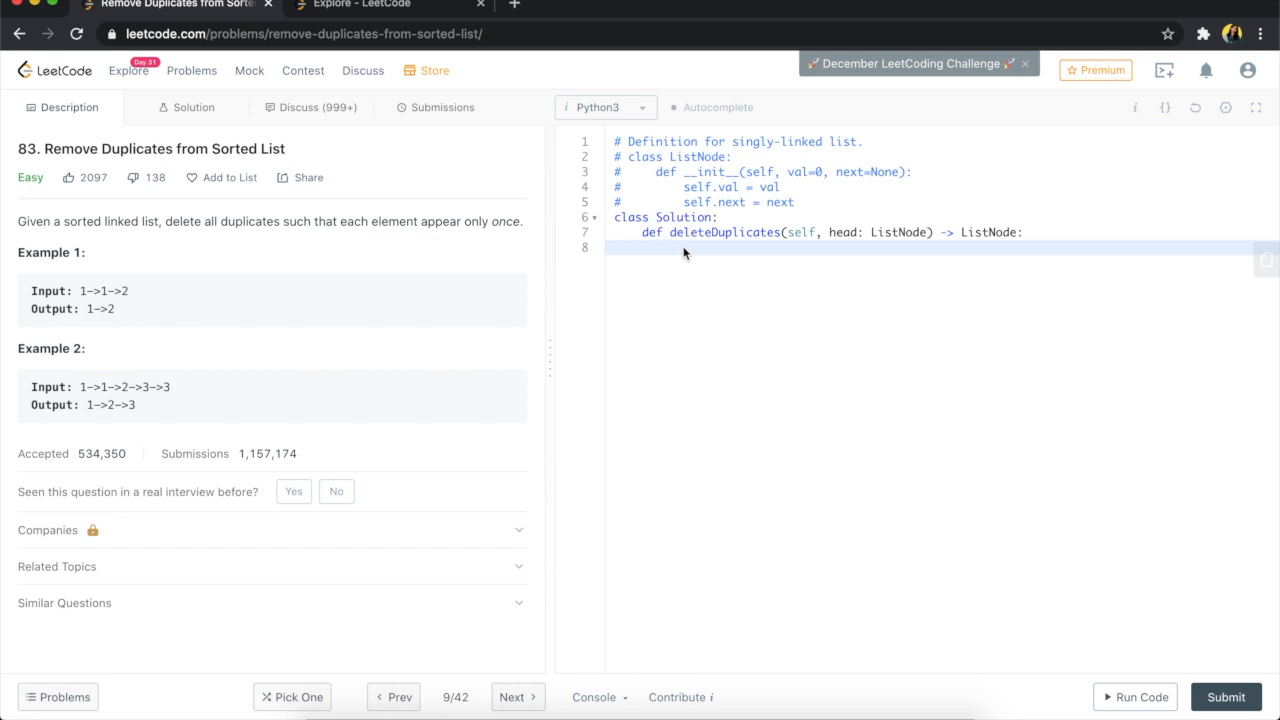
text(cur = he)
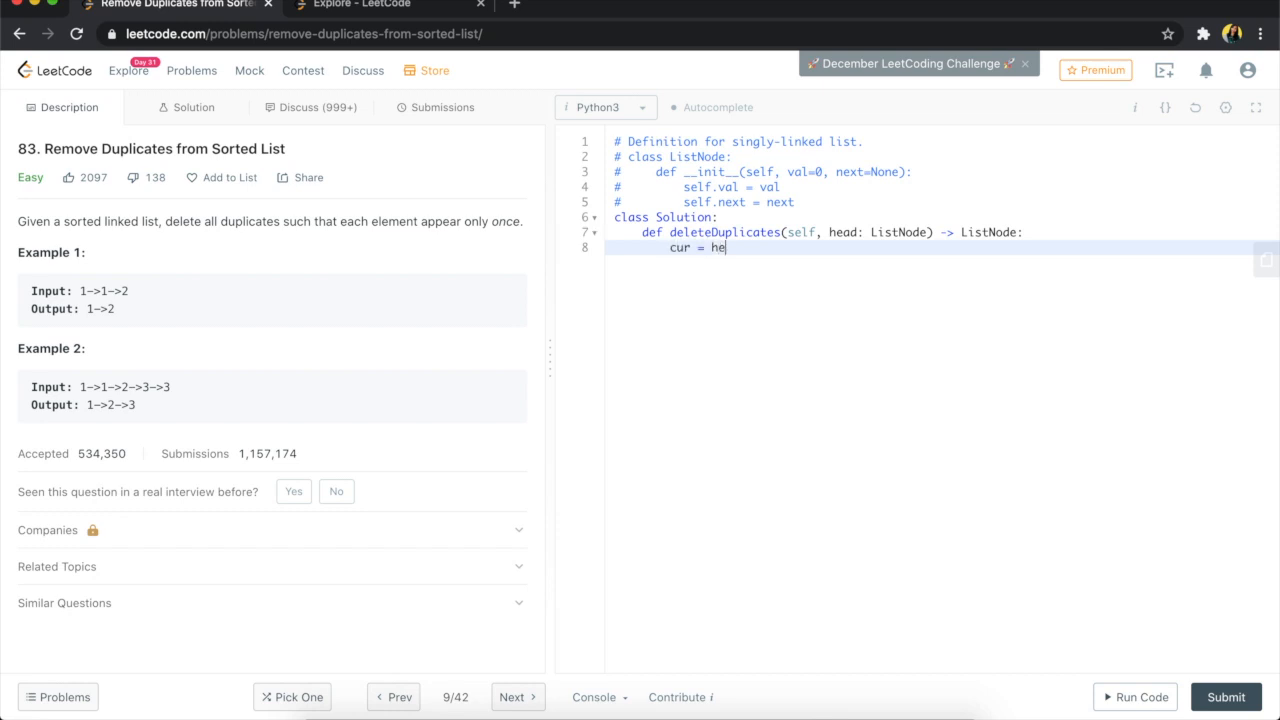
text(ad)
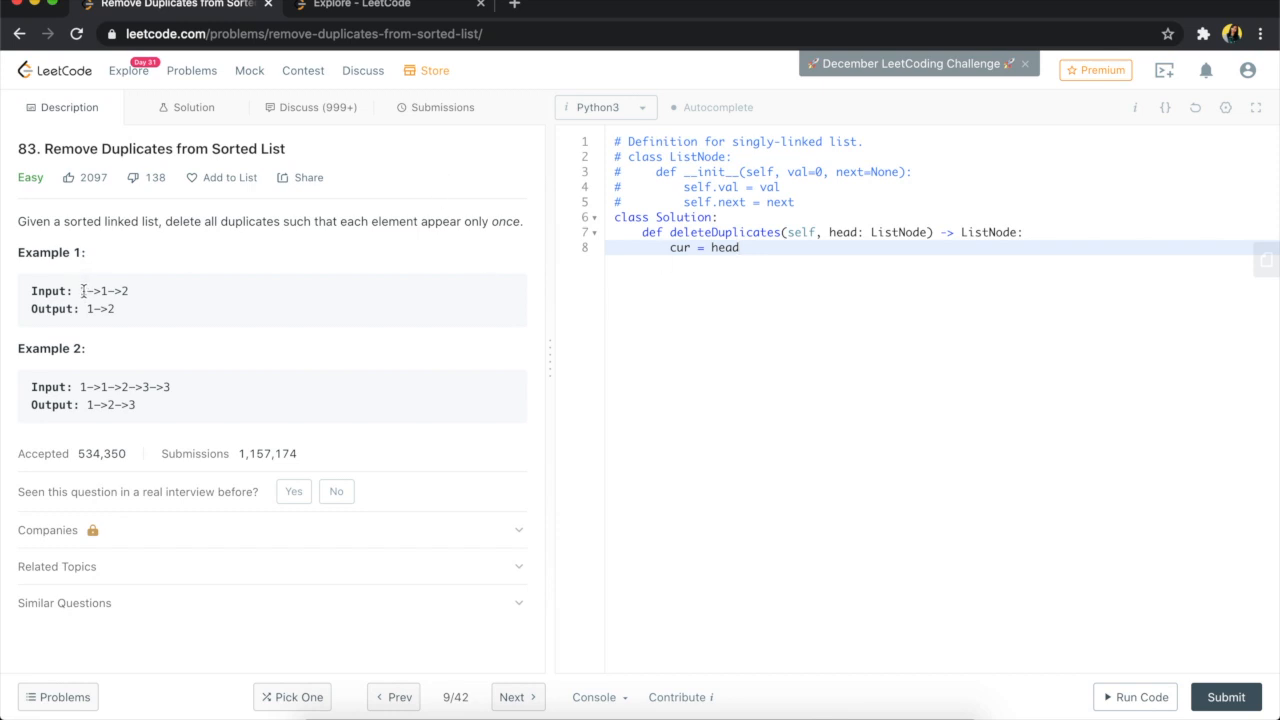
mouse_move(805, 238)
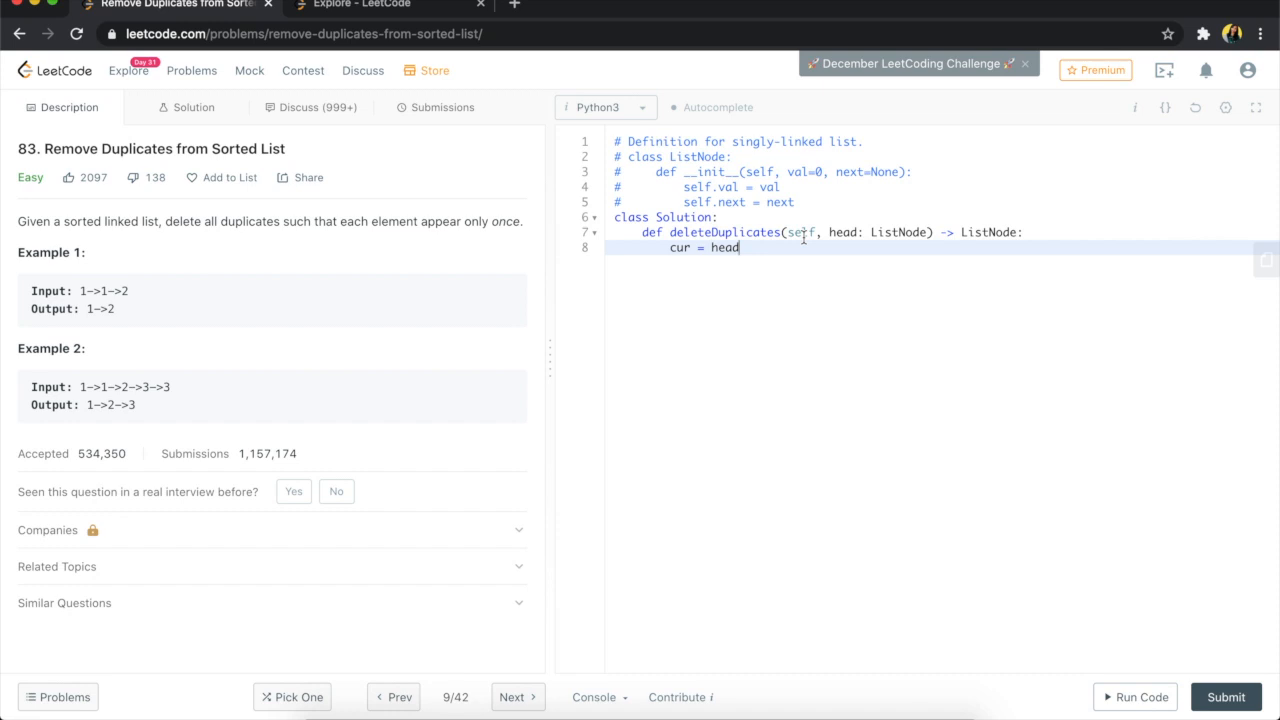
key(Enter)
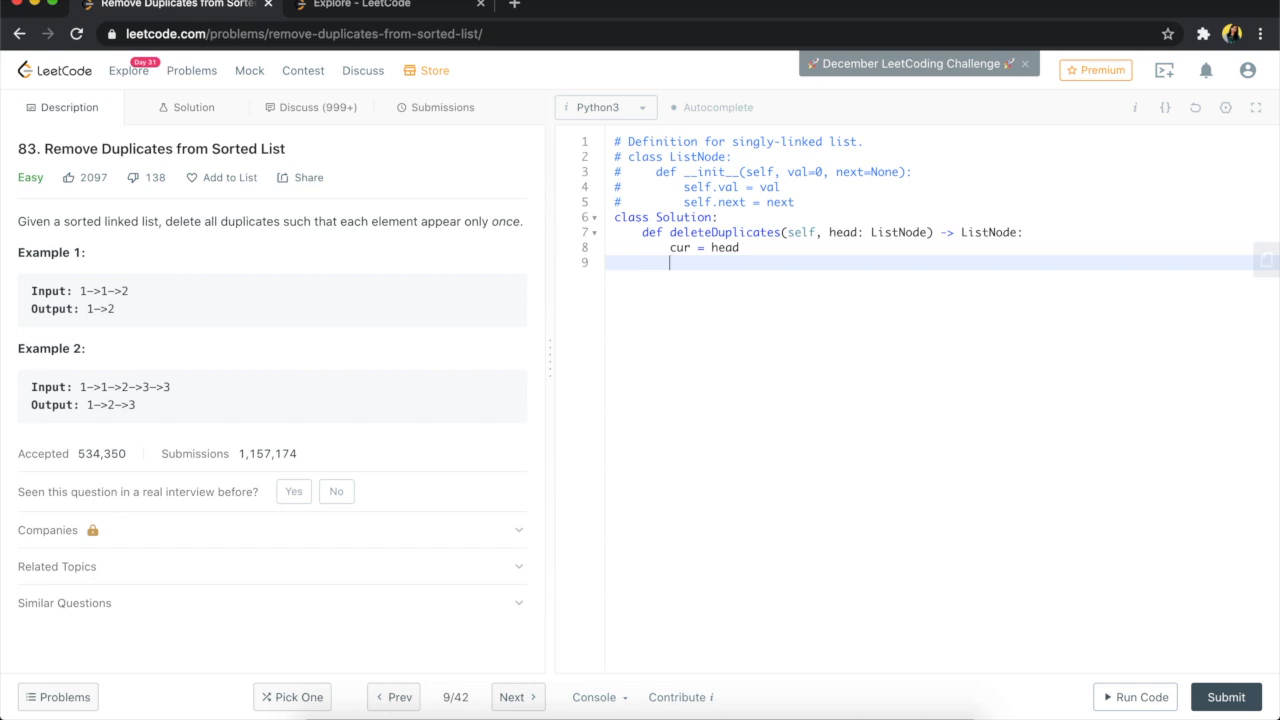
- Add the loop header while cur and cur.next: on line 9 with an indented body line
text(while)
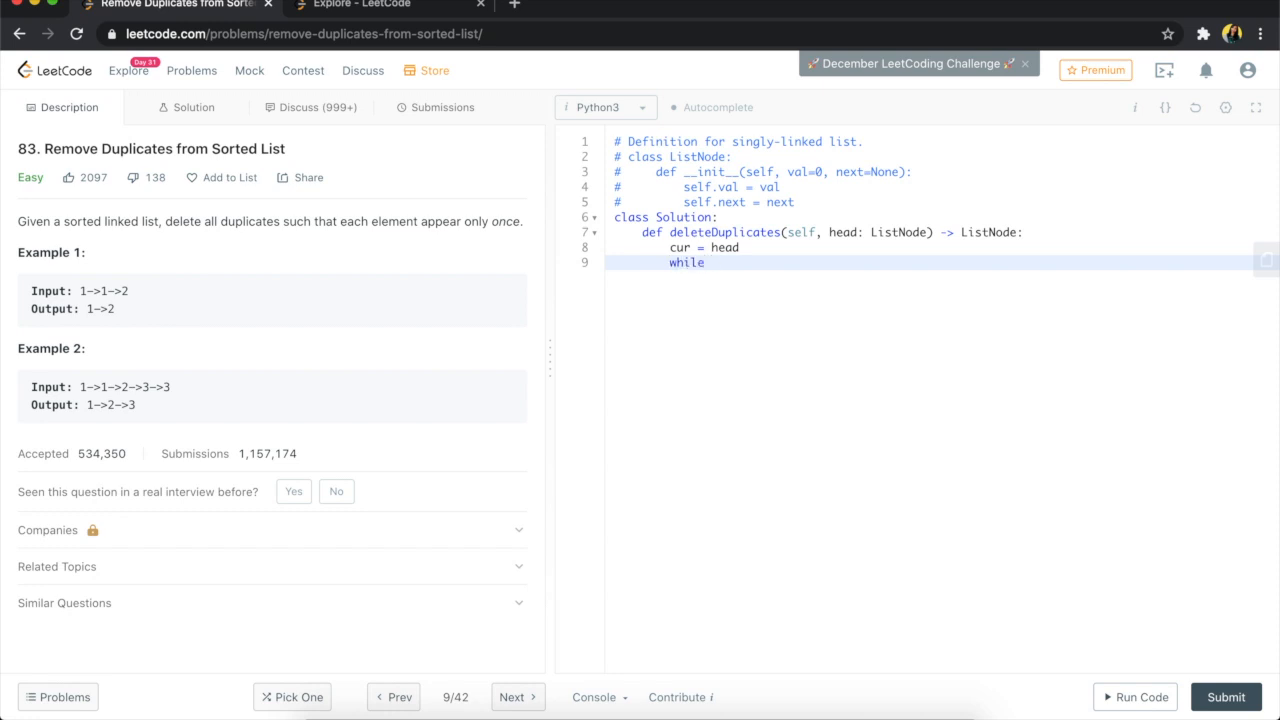
text((cut))
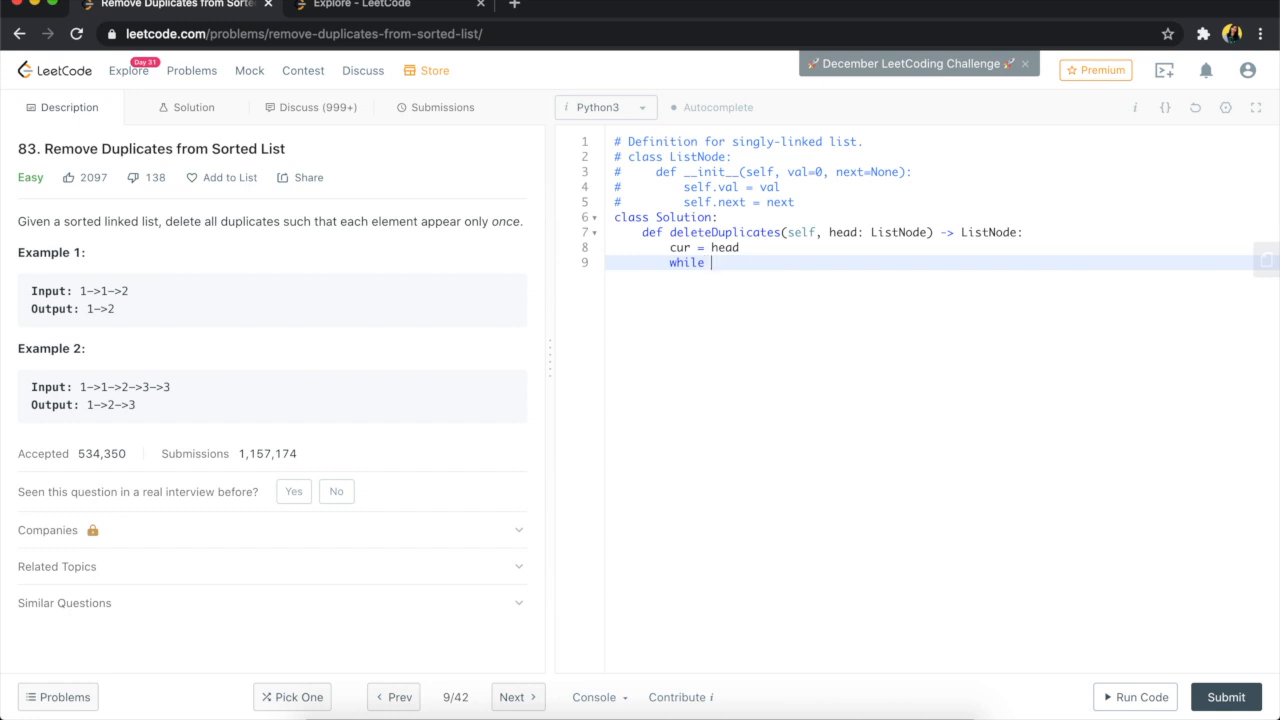
text(cur and)
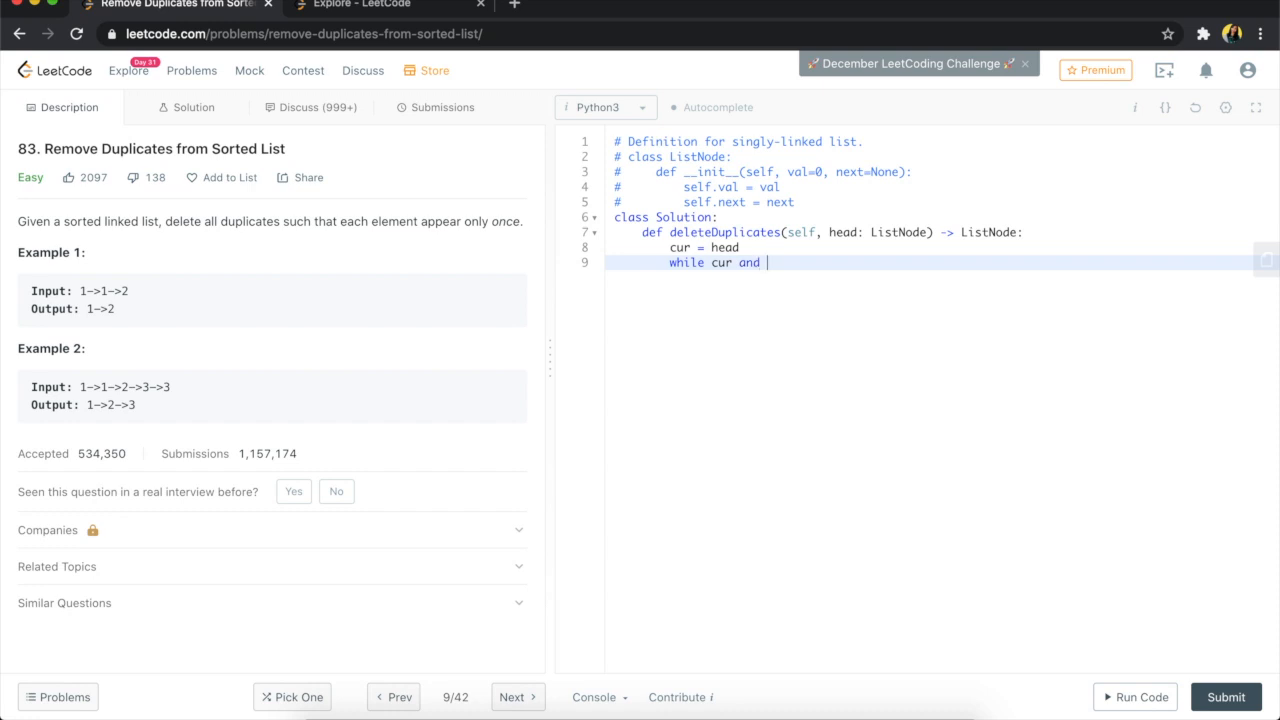
text(cur.)
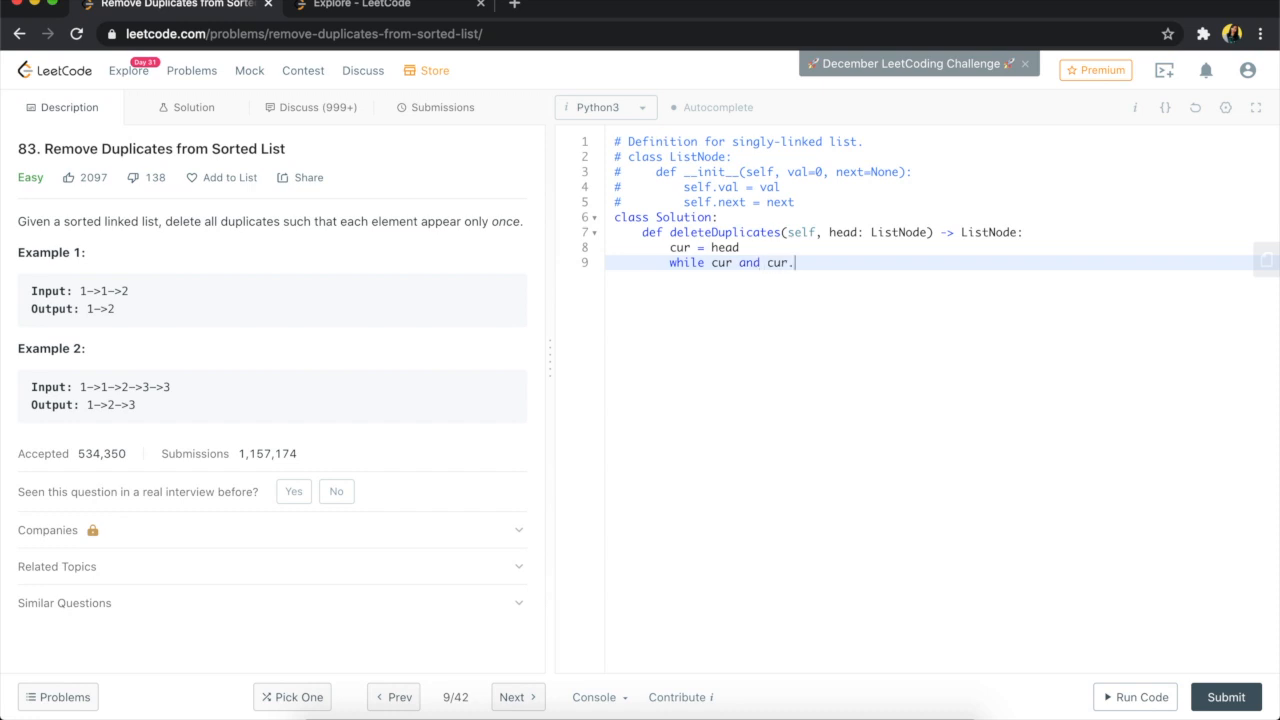
text(next)
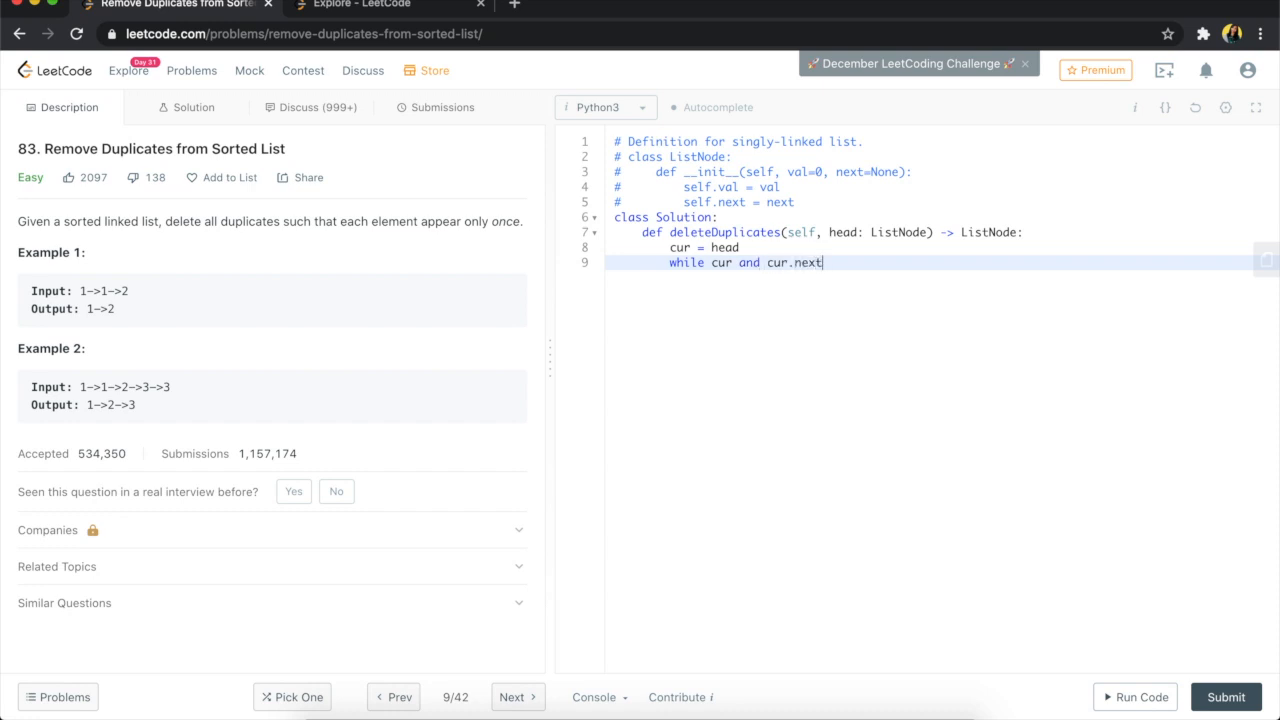
text(:)
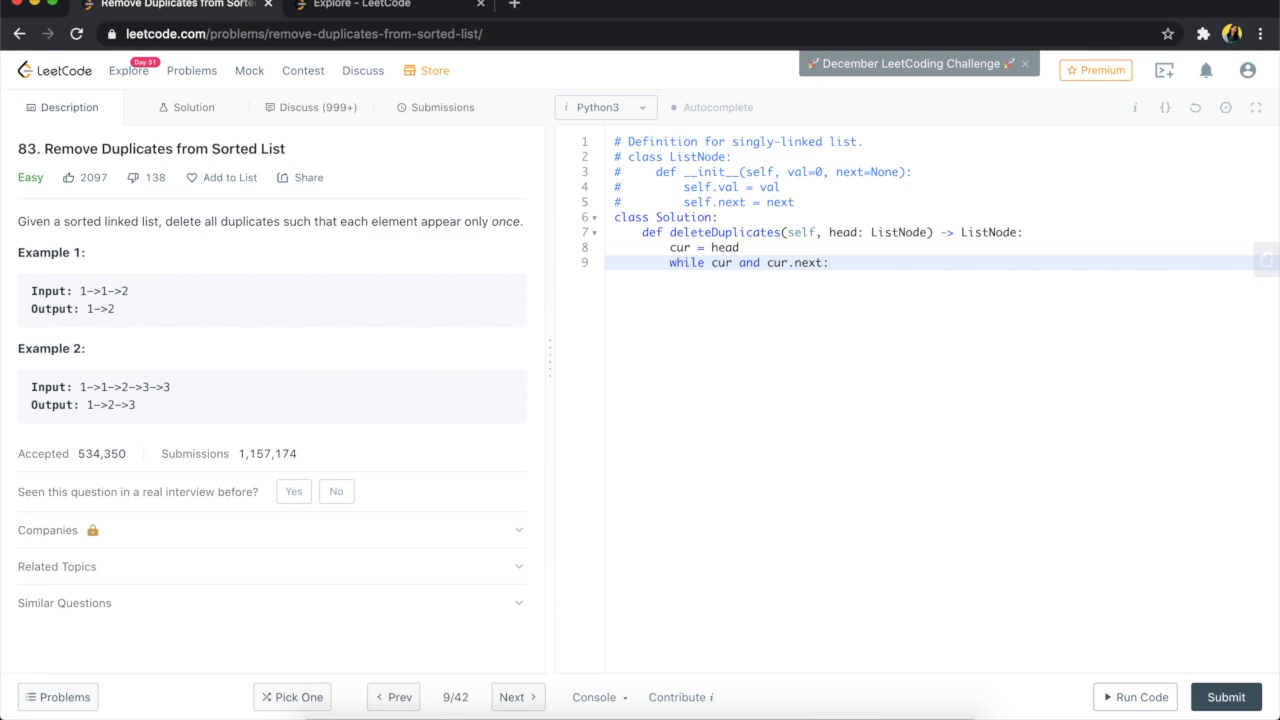
key(Enter)
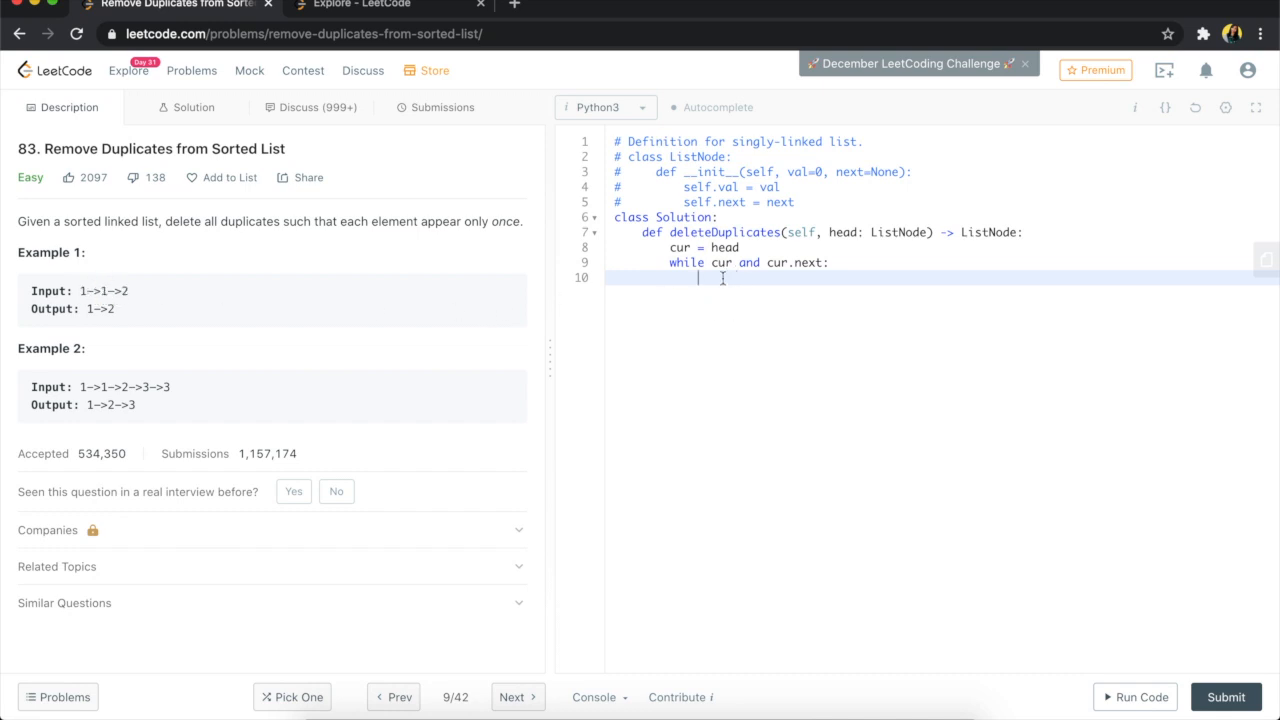
- Write the duplicate check if cur.val == cur.next.val: inside the loop on line 10
text(c)
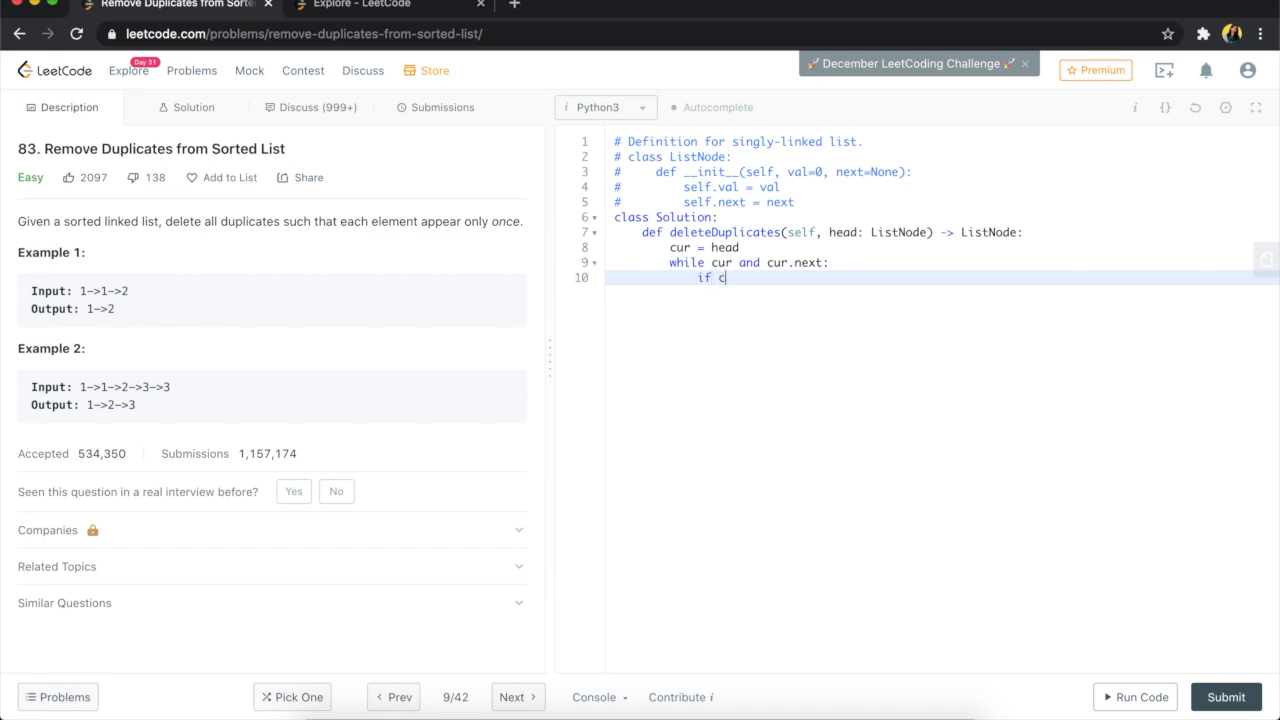
text(ur.val ==)
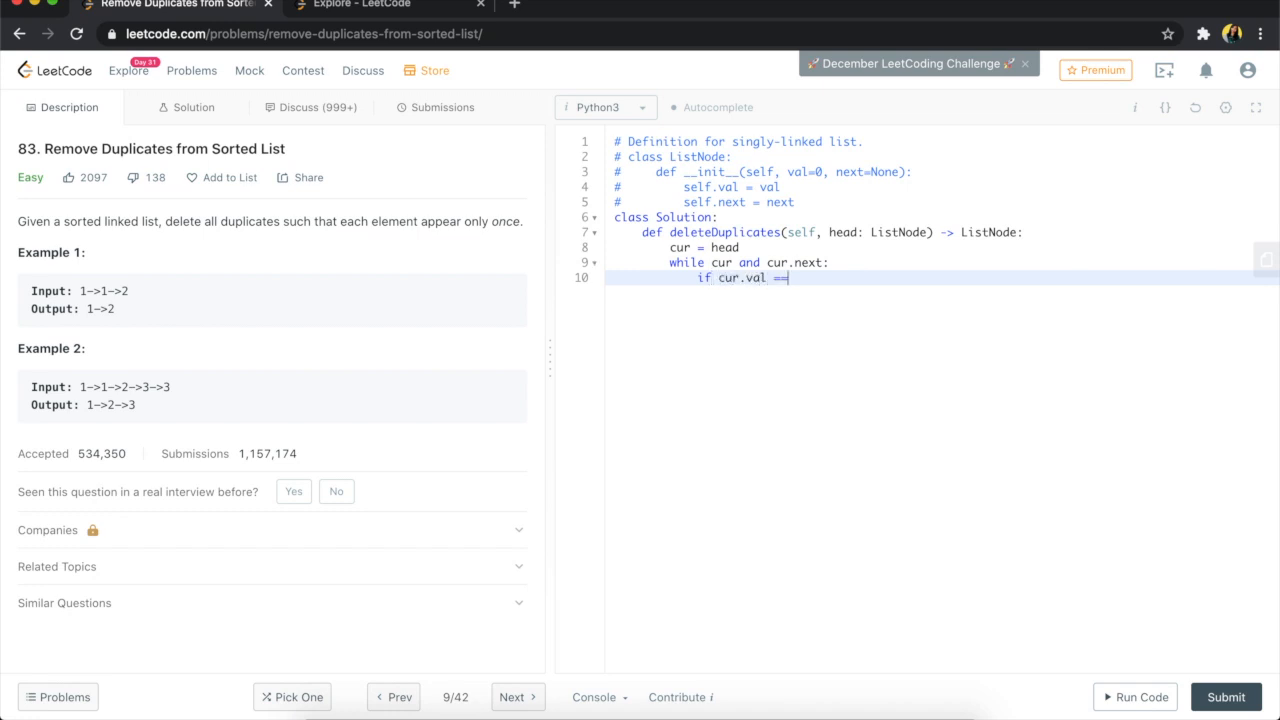
text(cur)
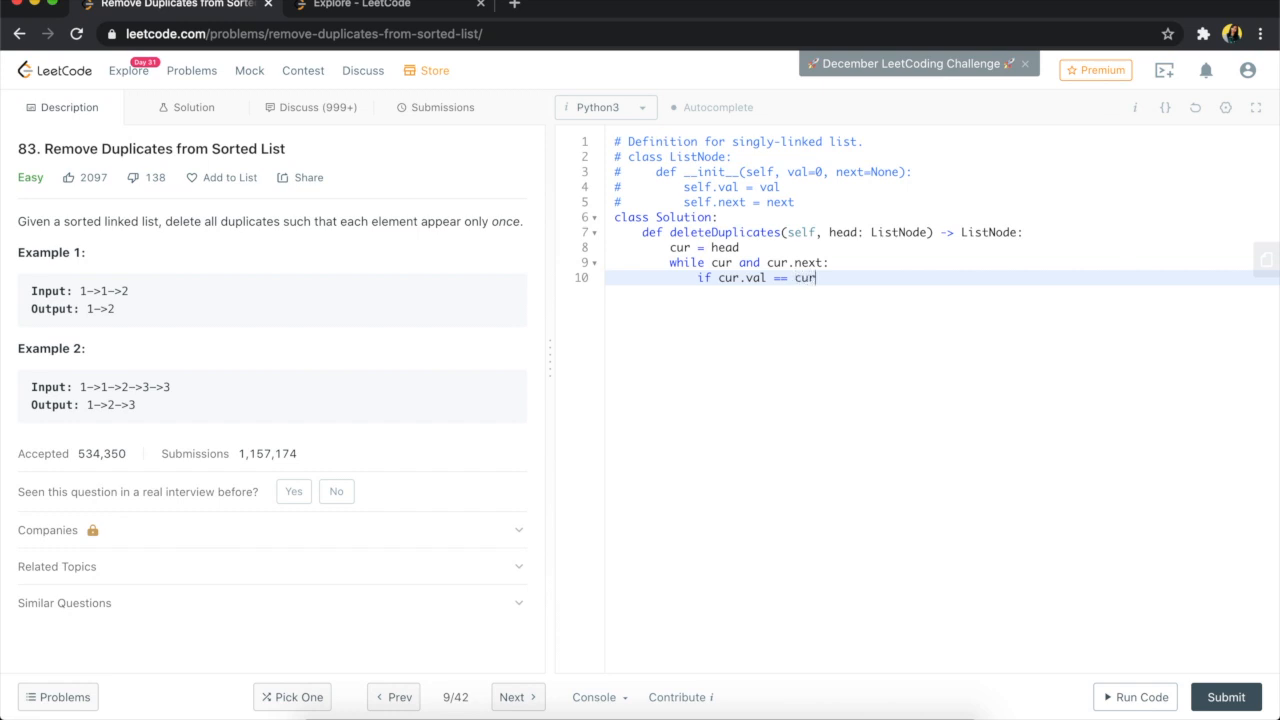
text(.next)
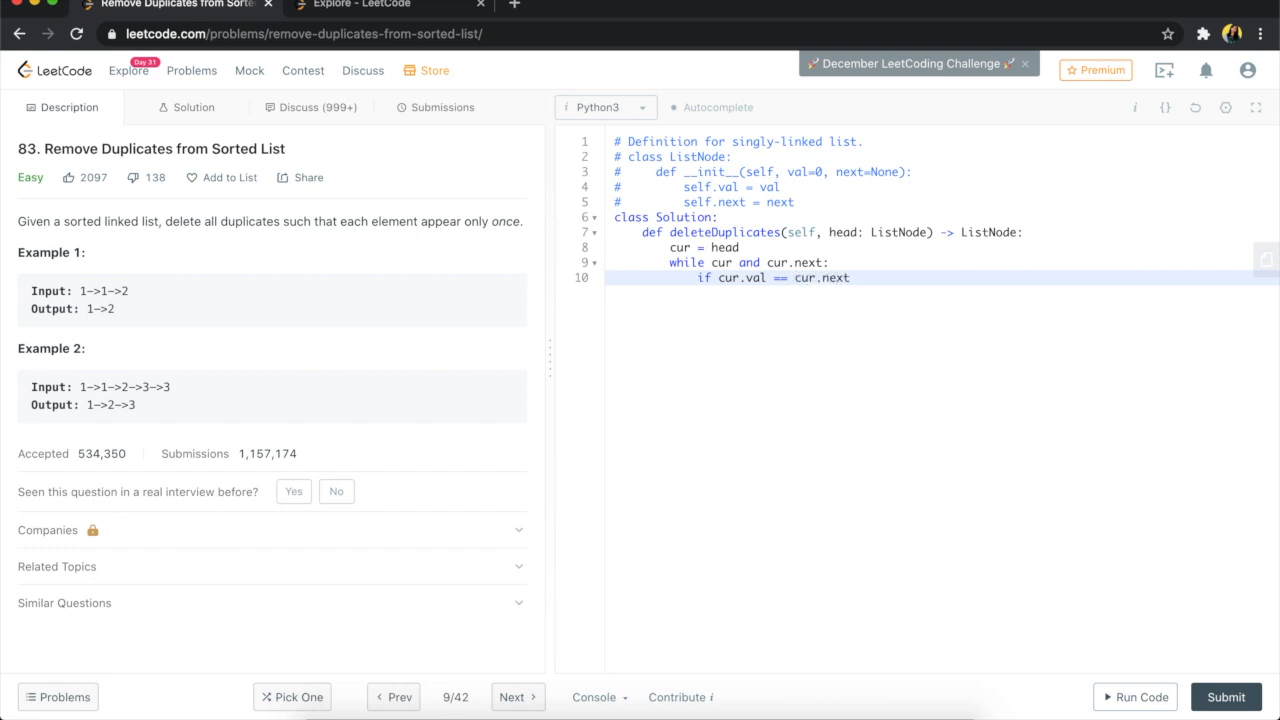
text(.val:)
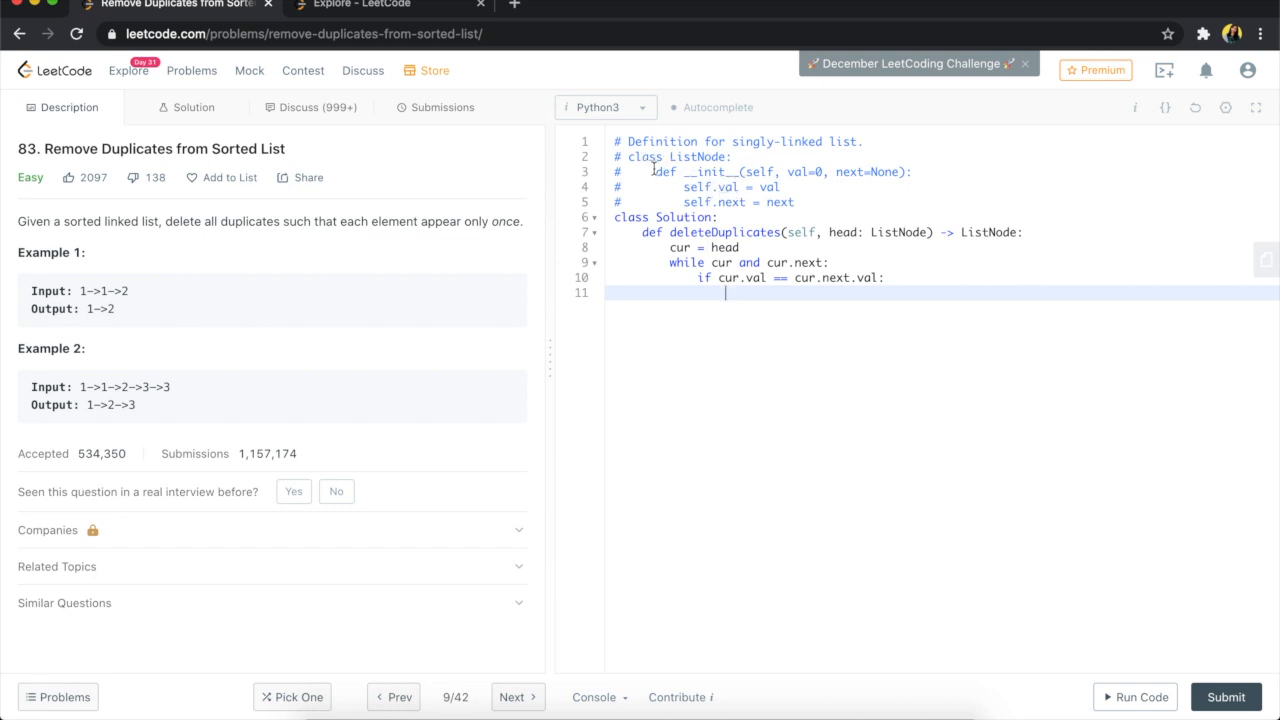
mouse_move(752, 262)
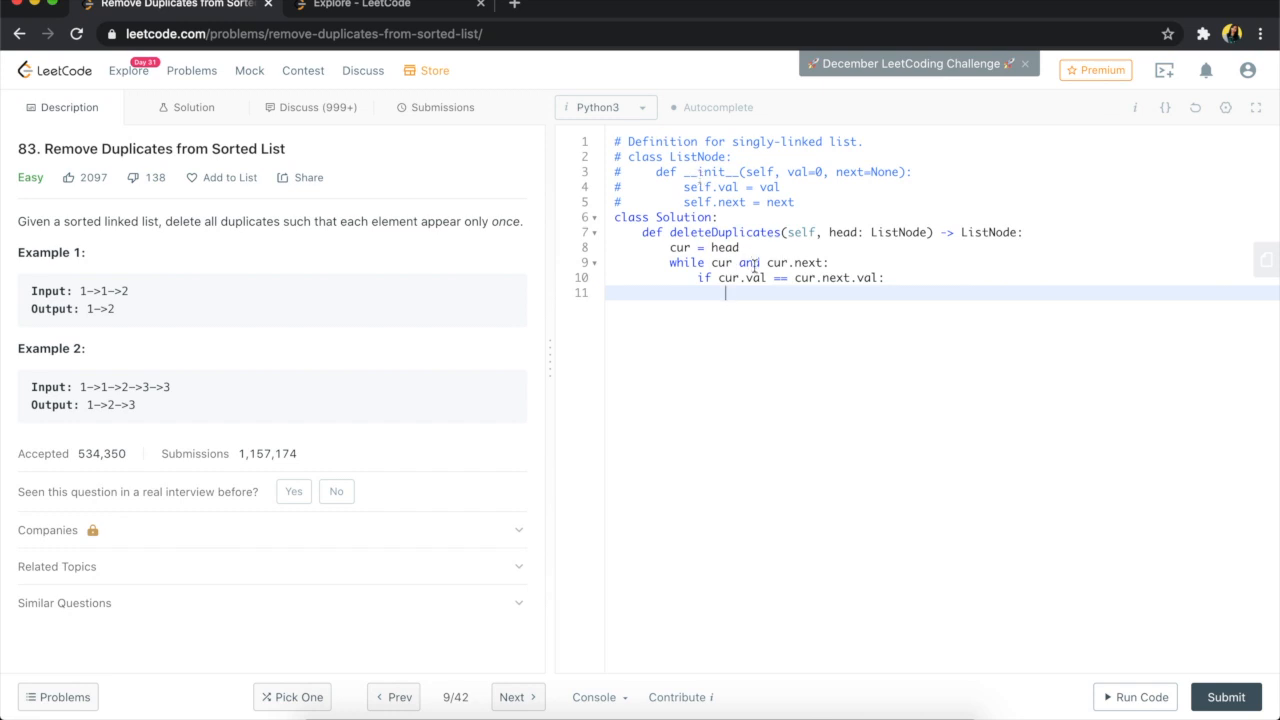
mouse_move(154, 320)
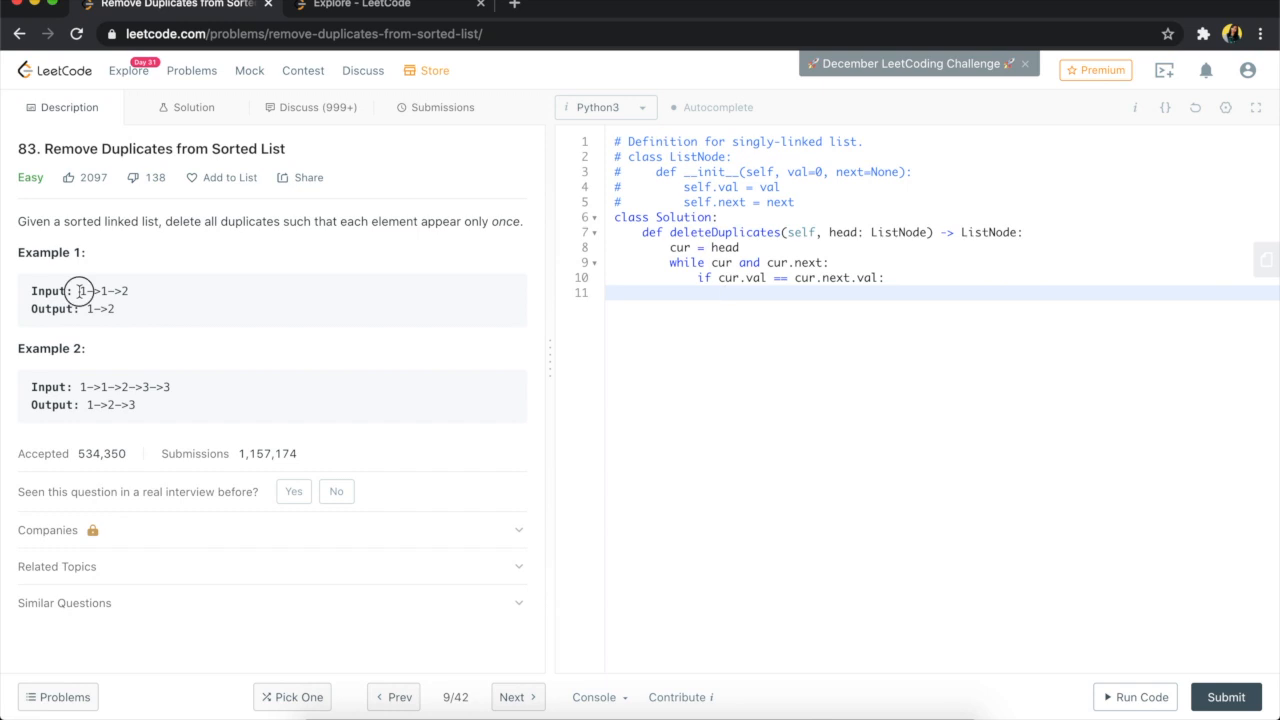
double_click(86, 294)
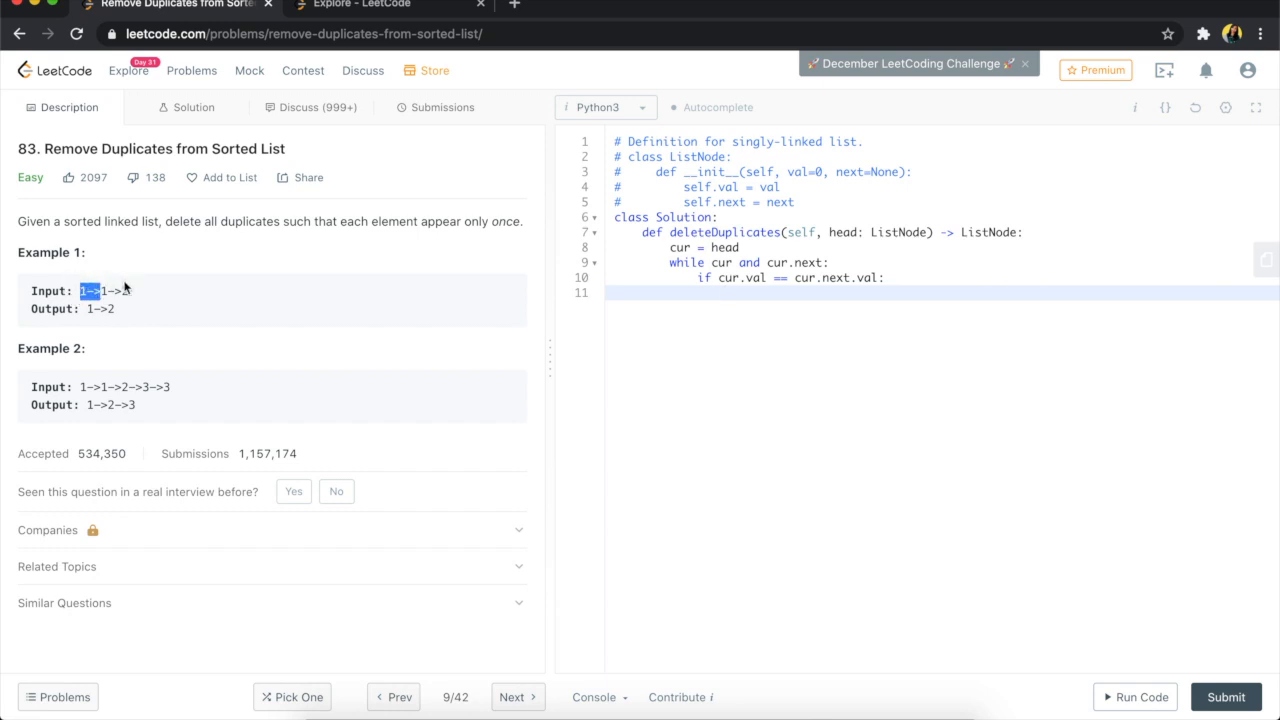
click(128, 291)
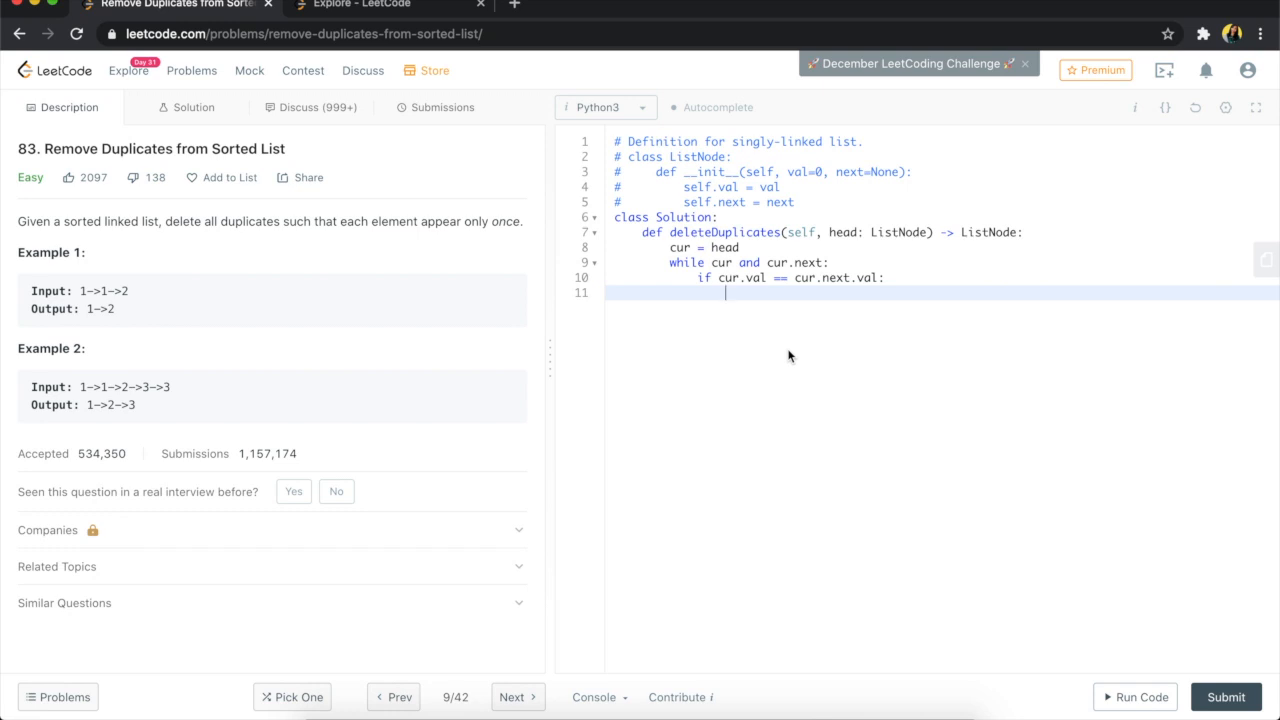
- Complete line 11 as cur.next = cur.next.next, checking Example 1's repeated 1
text(cur)
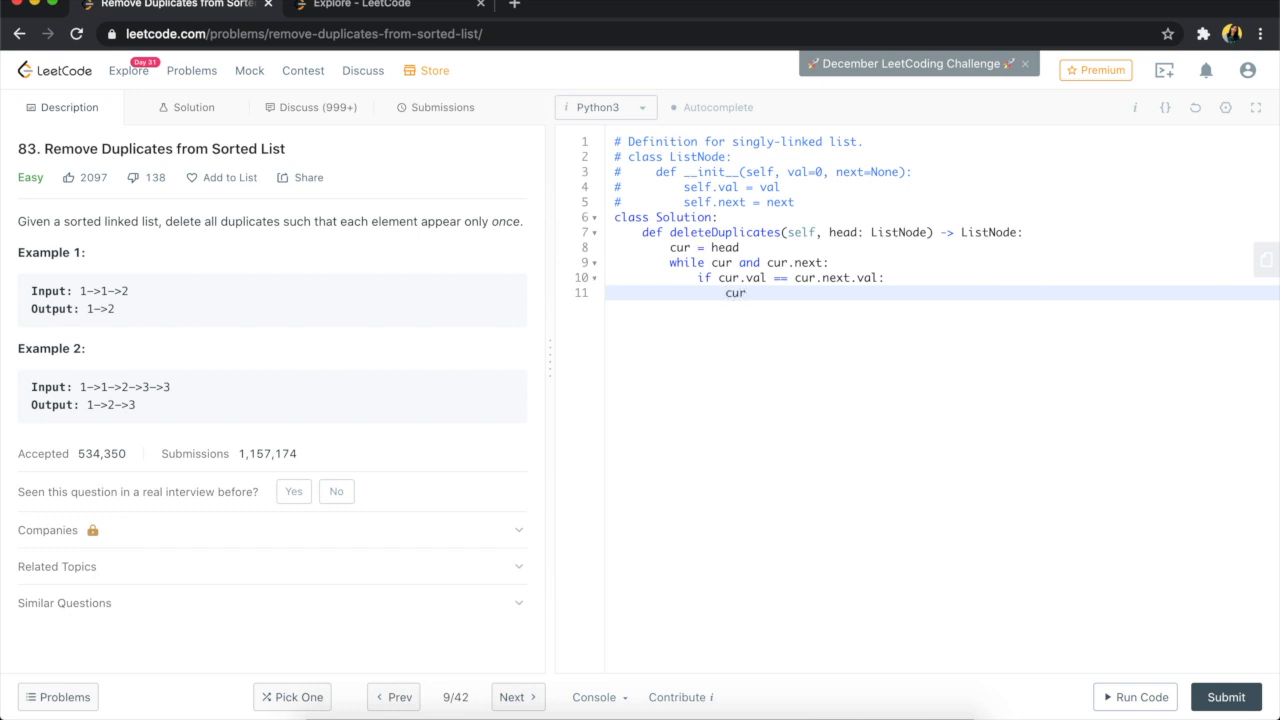
text(.n)
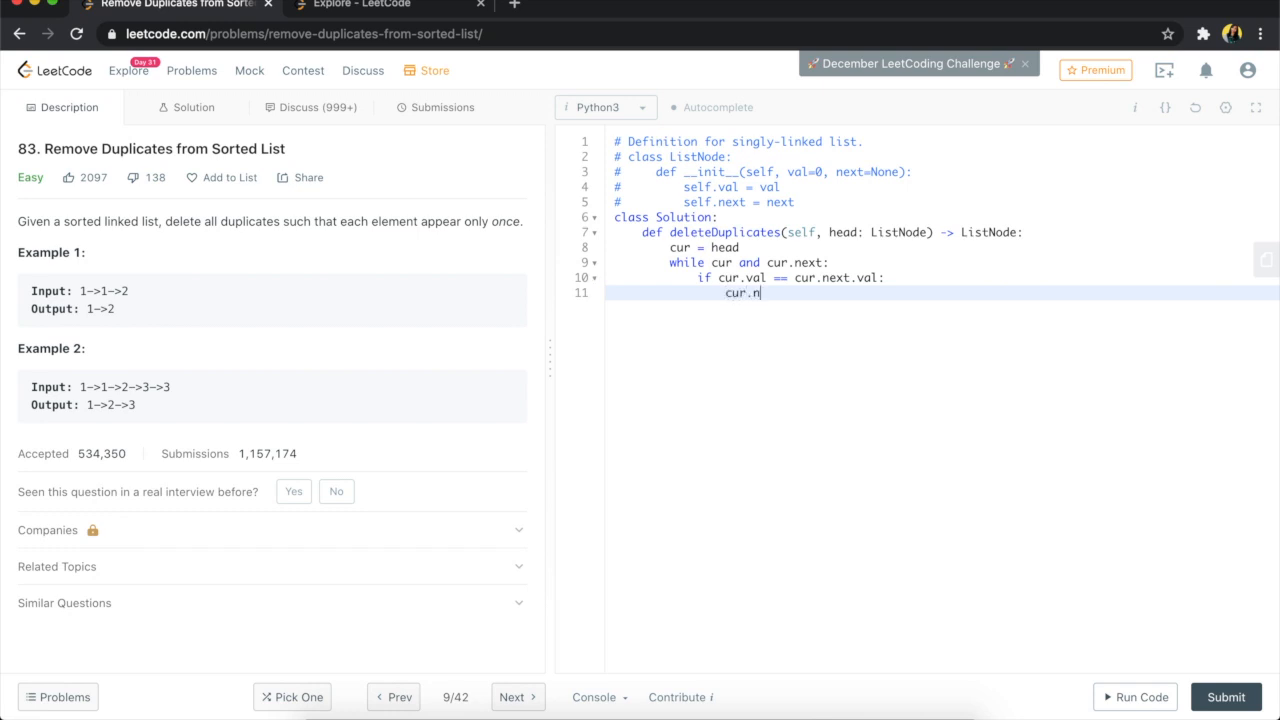
text(ext)
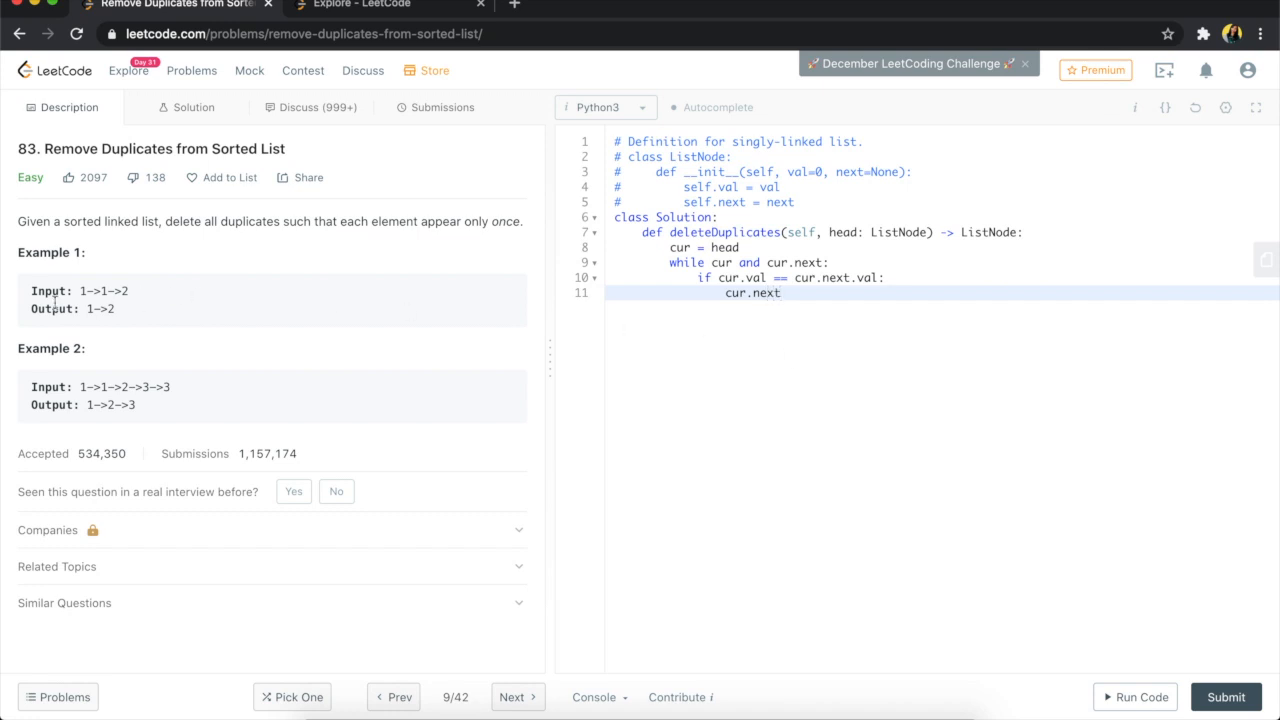
double_click(96, 291)
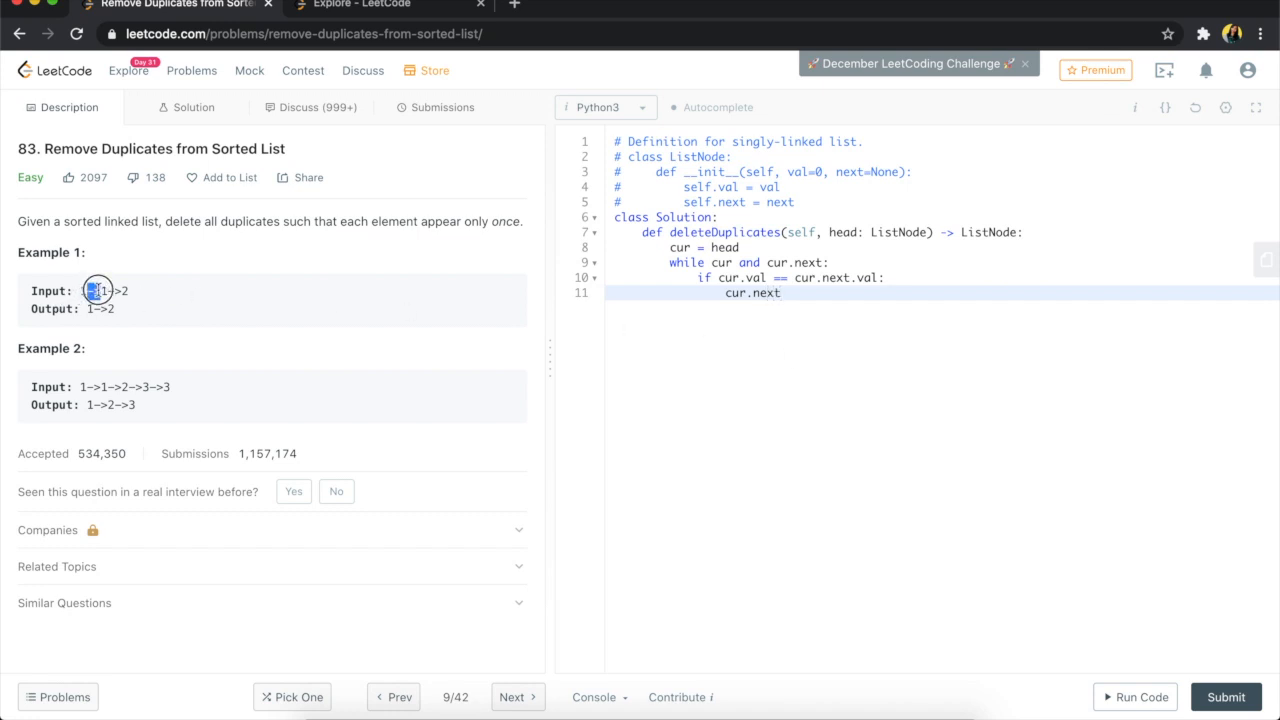
click(813, 302)
text( =)
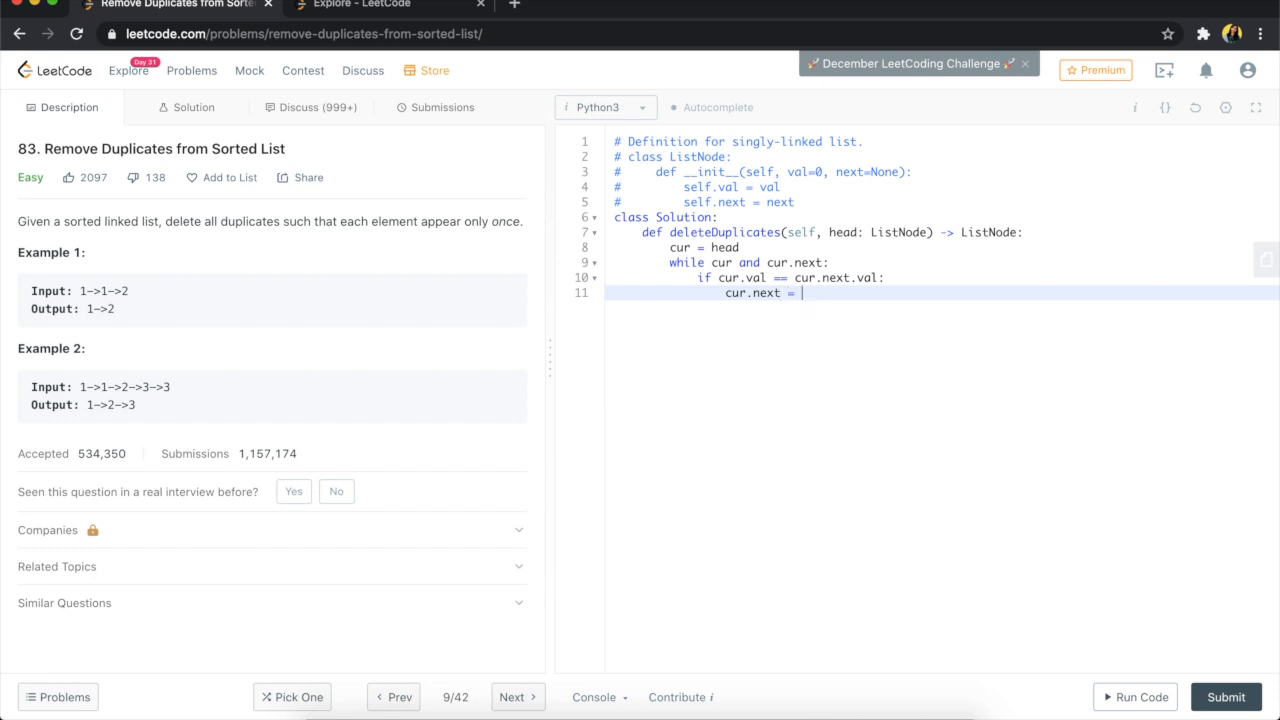
text(cur.)
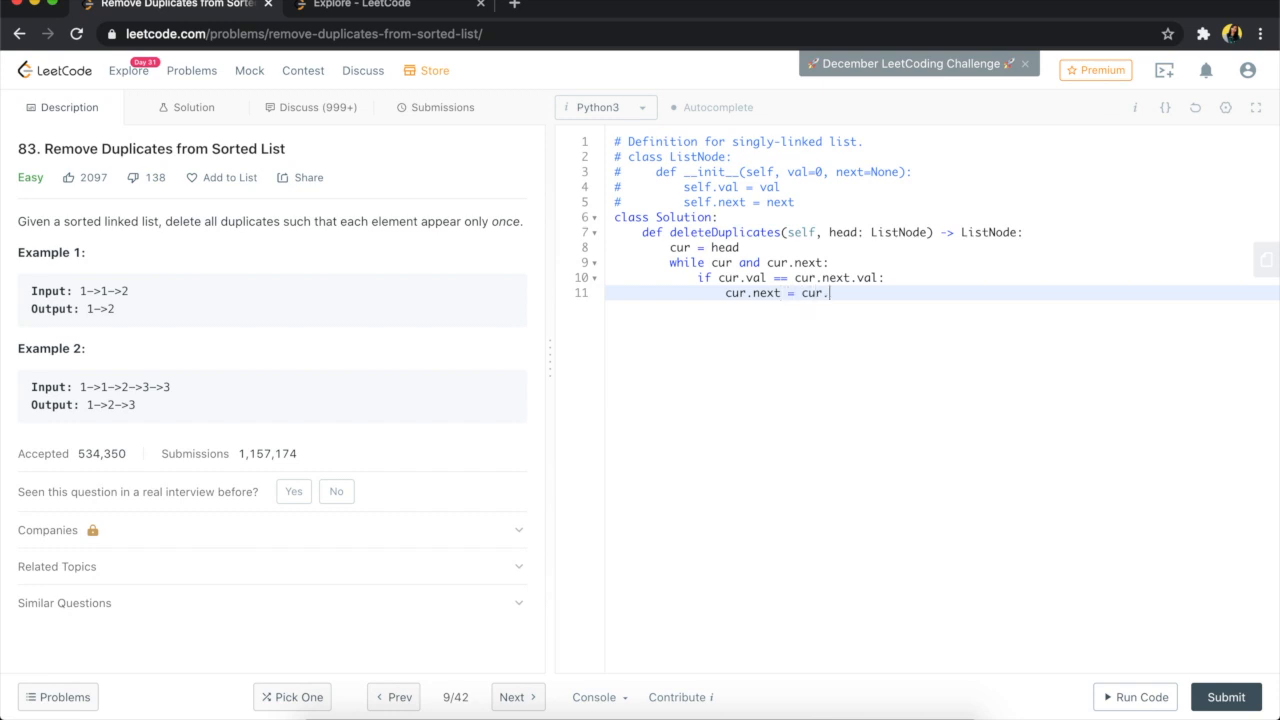
text(next.)
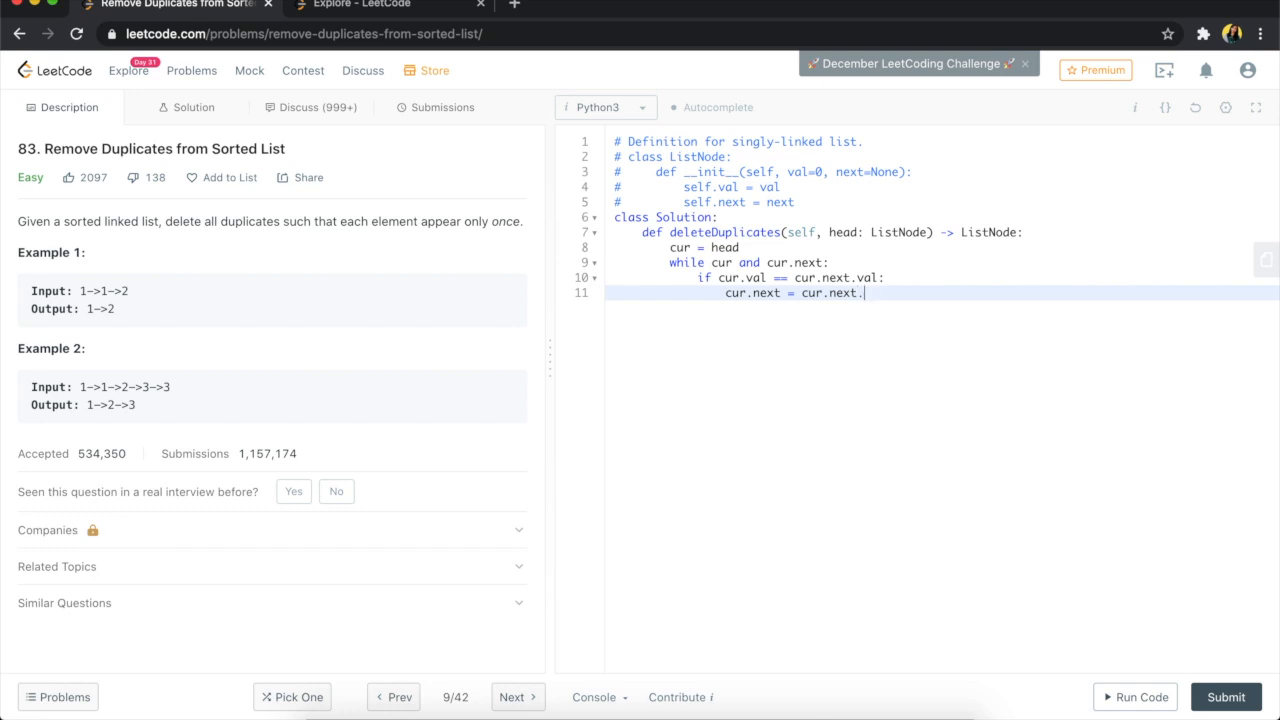
text(next)
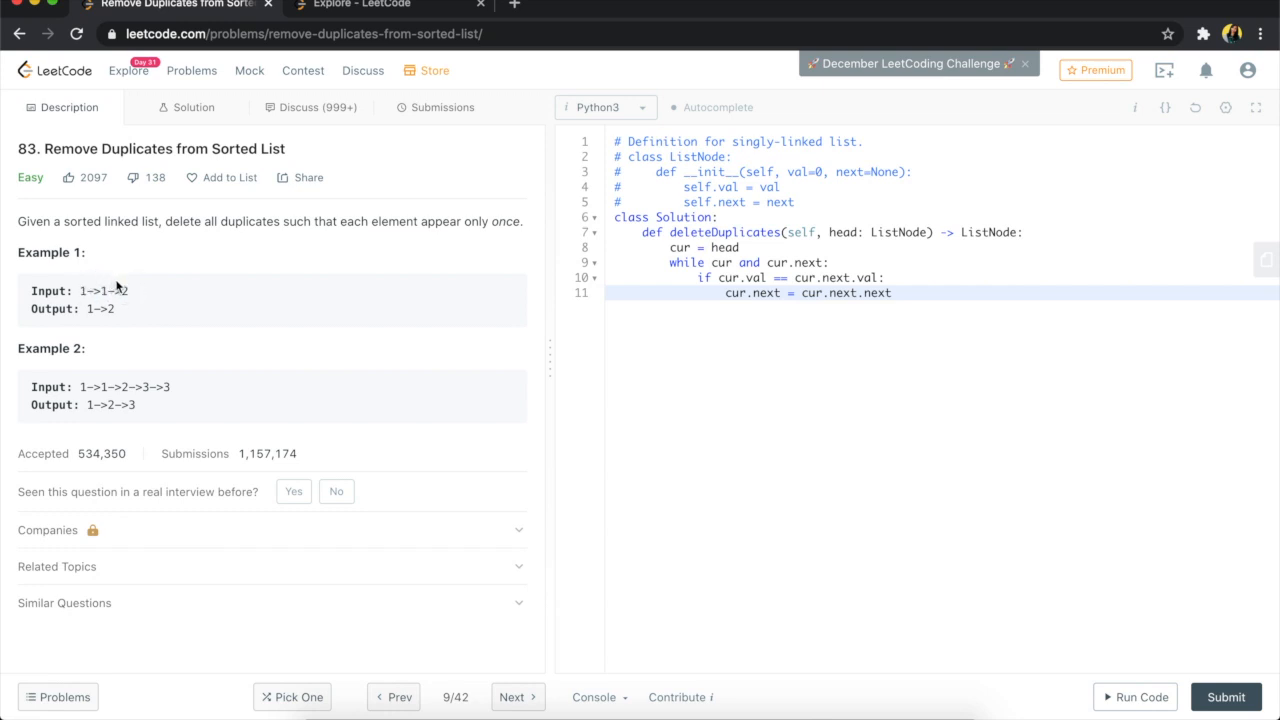
mouse_move(374, 321)
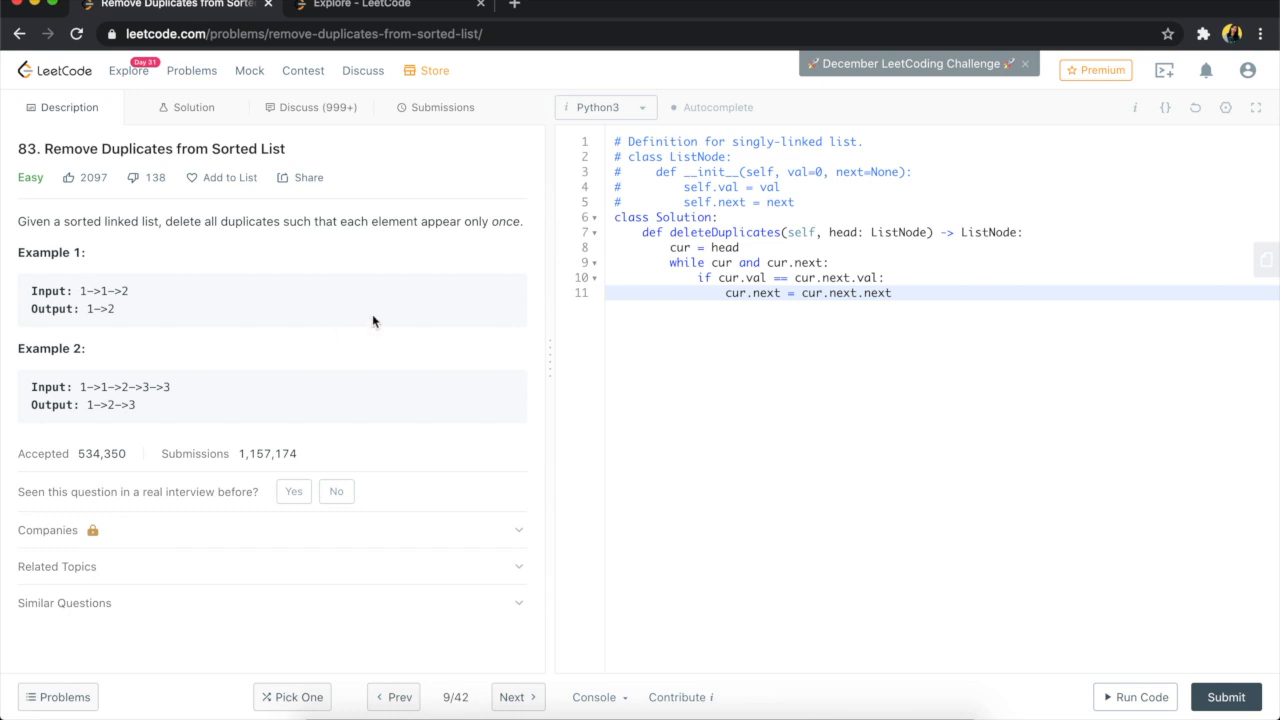
click(959, 283)
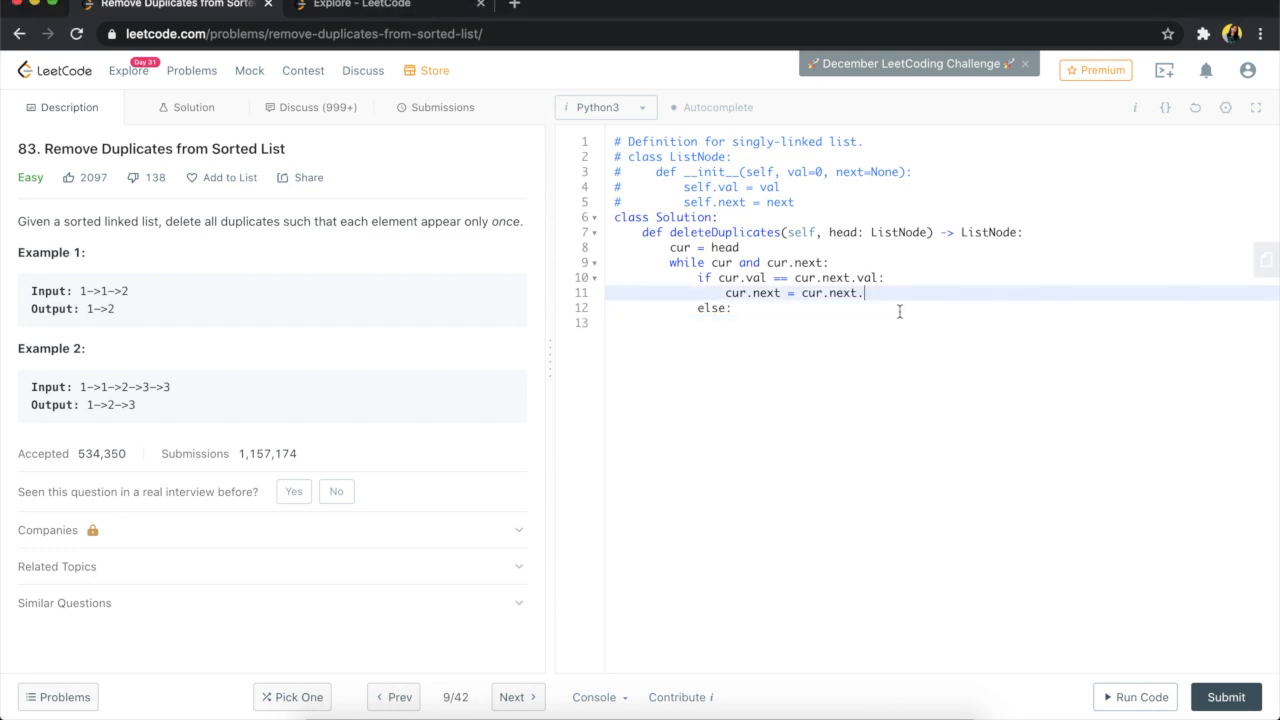
- Write cur = cur.next in the else branch on line 13, checking Example 2's output
text(next)
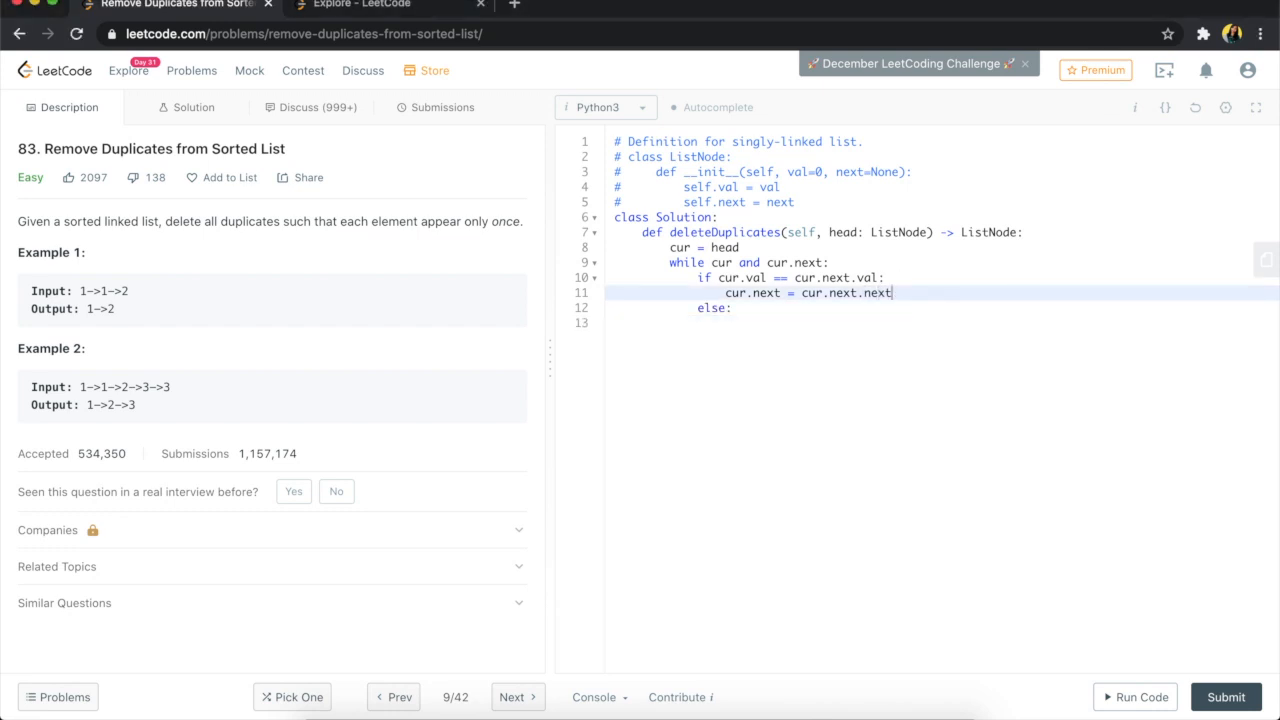
mouse_move(913, 288)
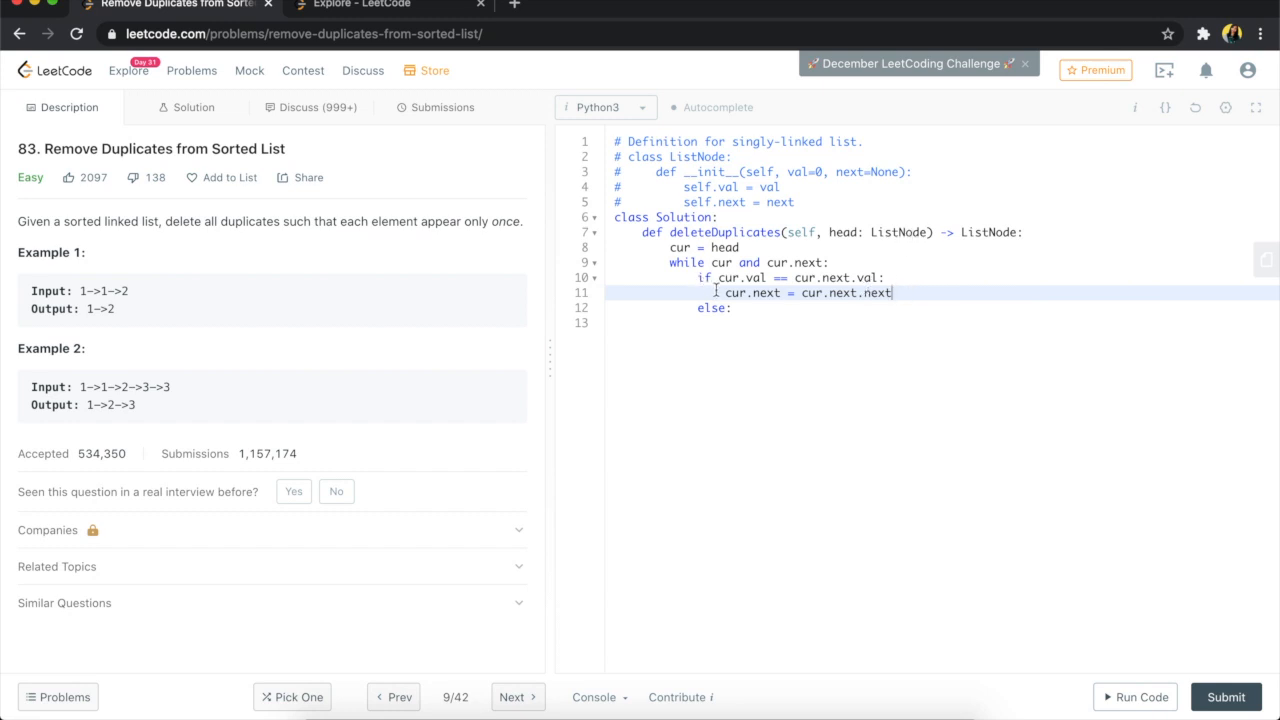
mouse_move(921, 321)
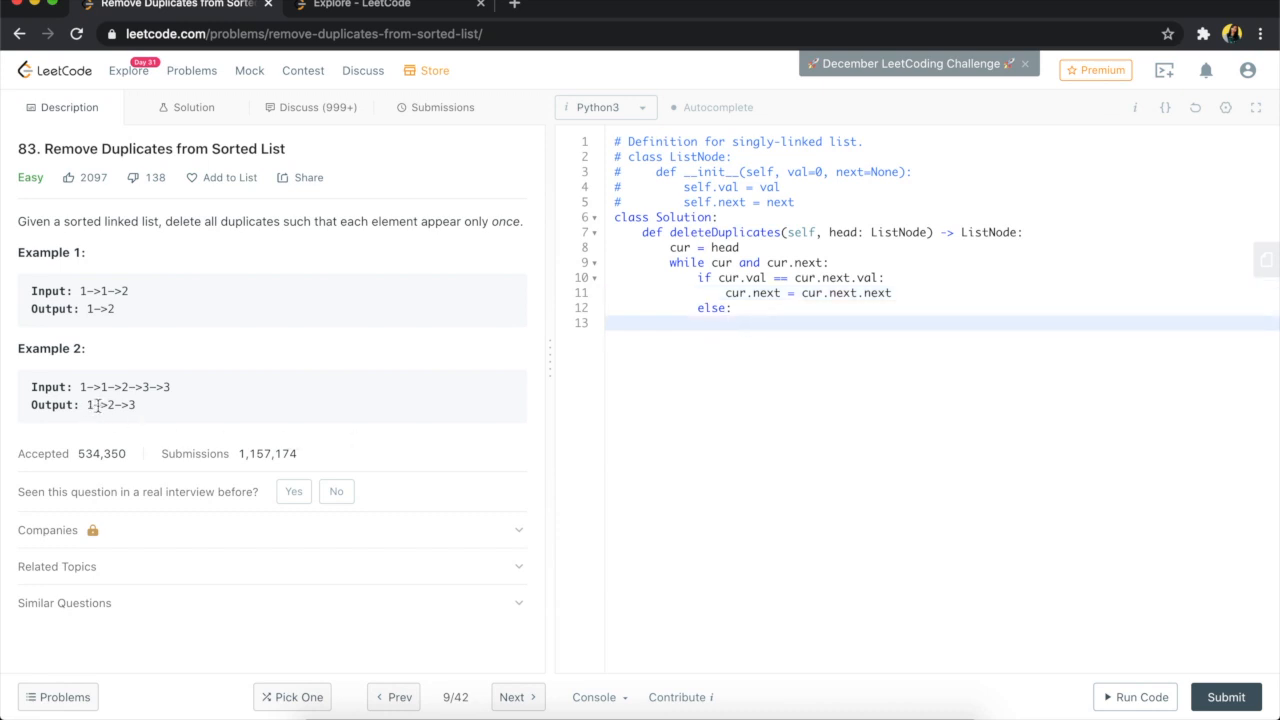
mouse_move(137, 407)
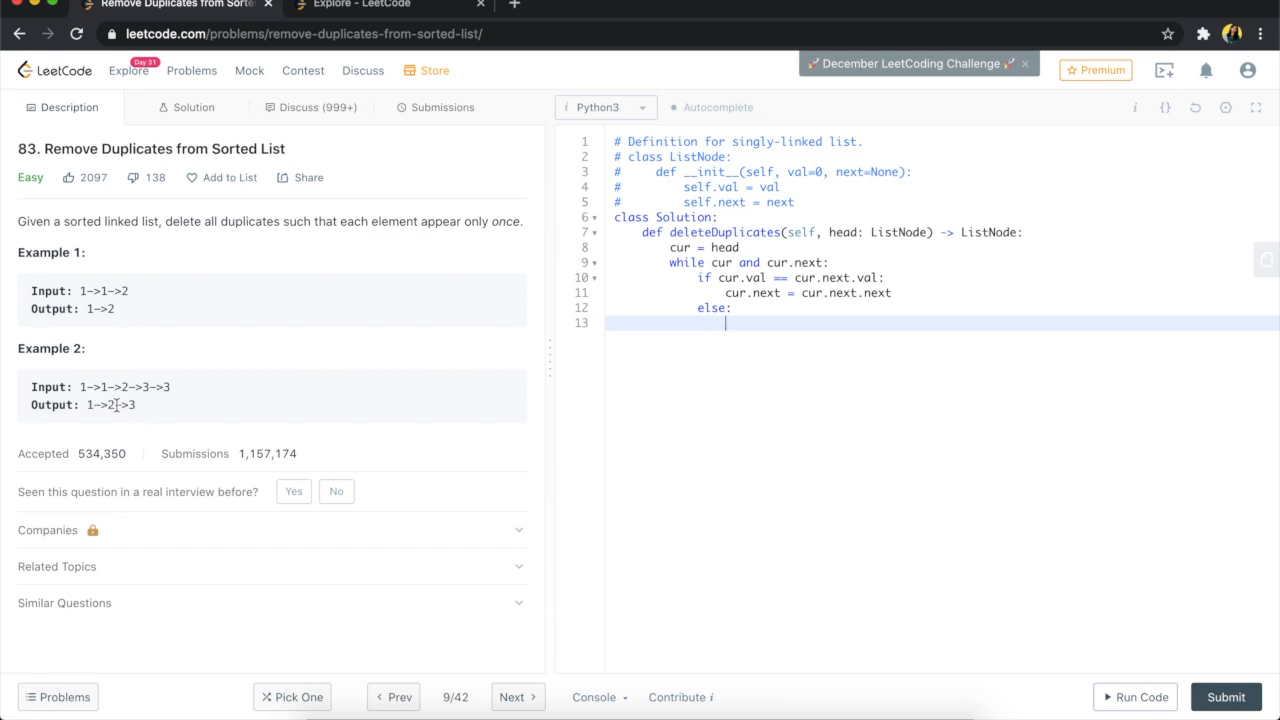
mouse_move(90, 407)
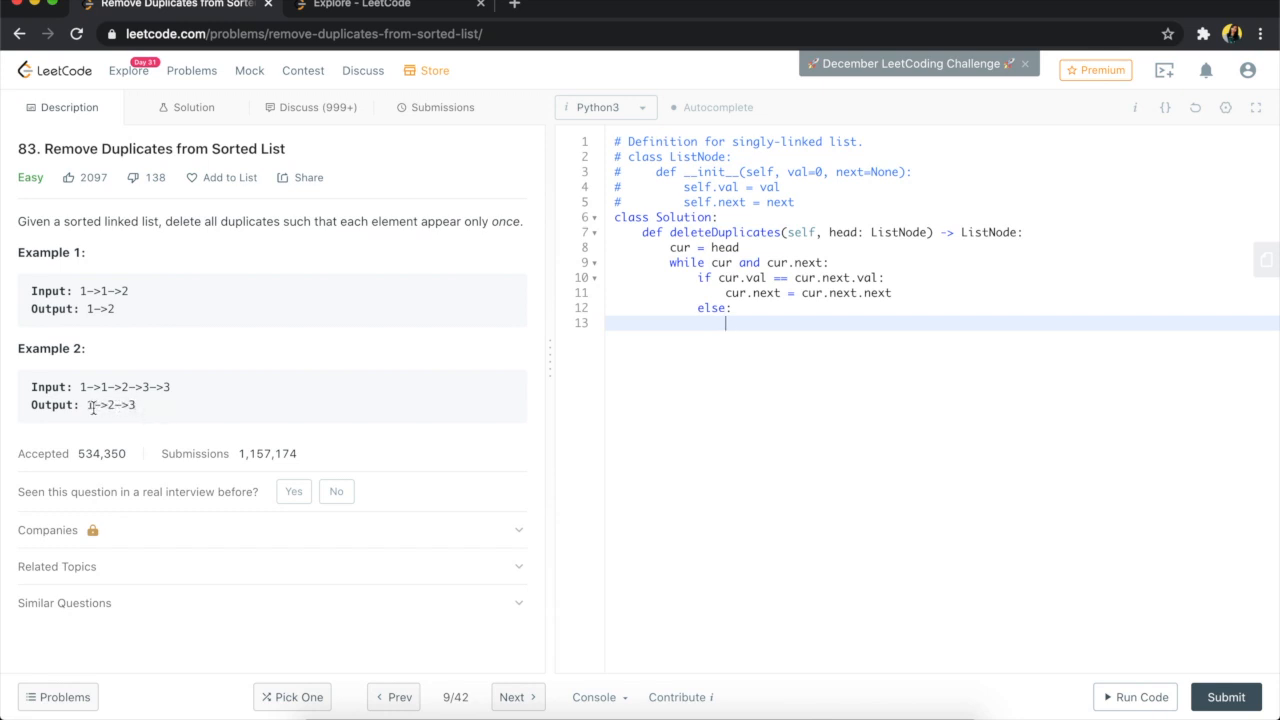
double_click(90, 405)
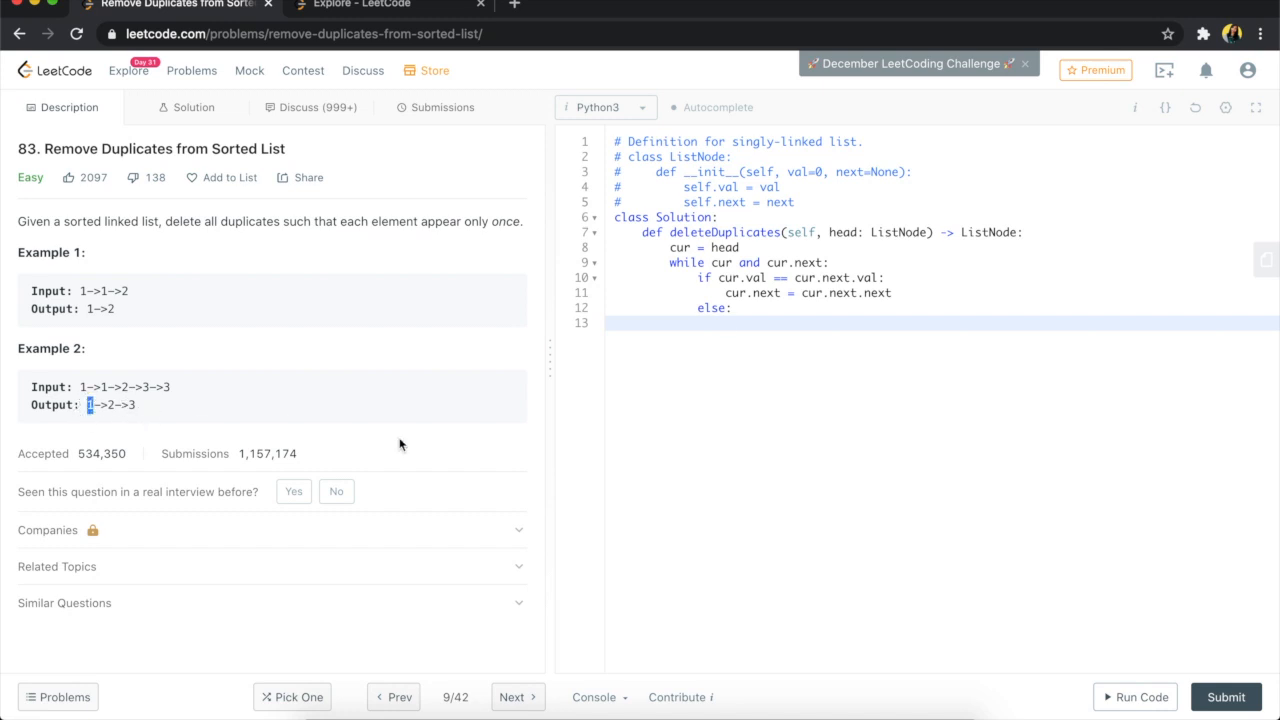
click(795, 330)
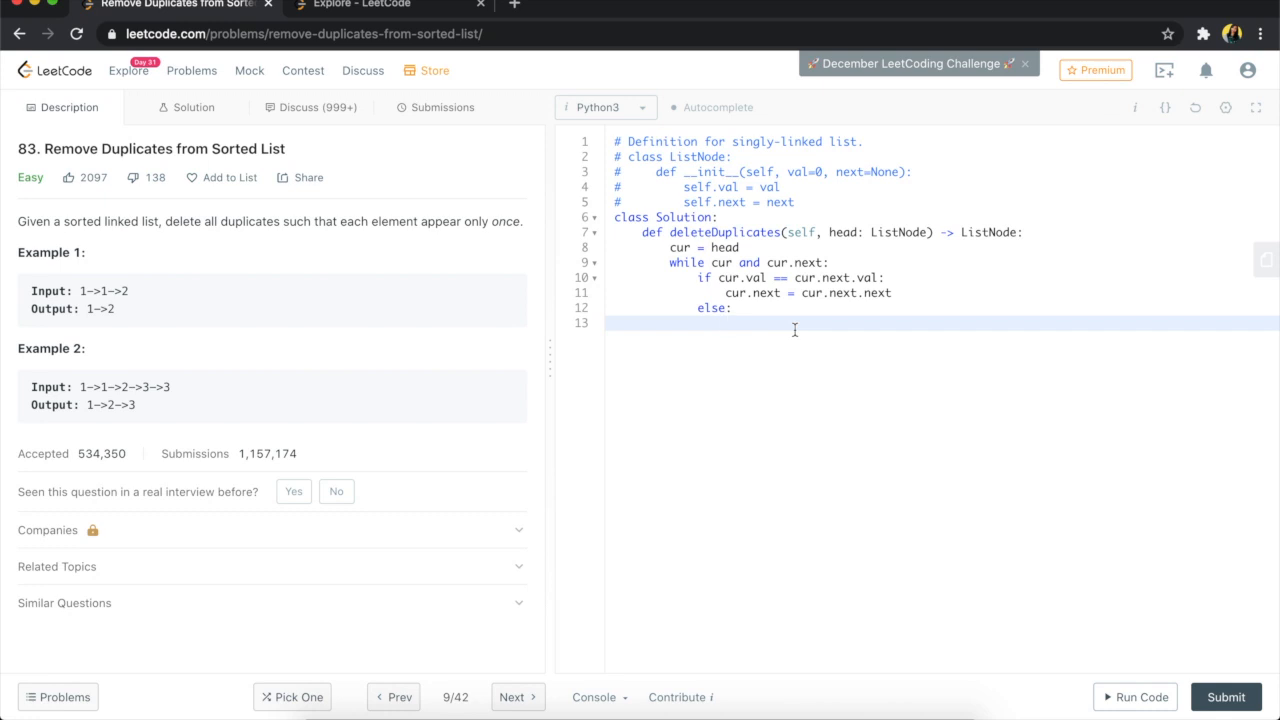
text(cur =)
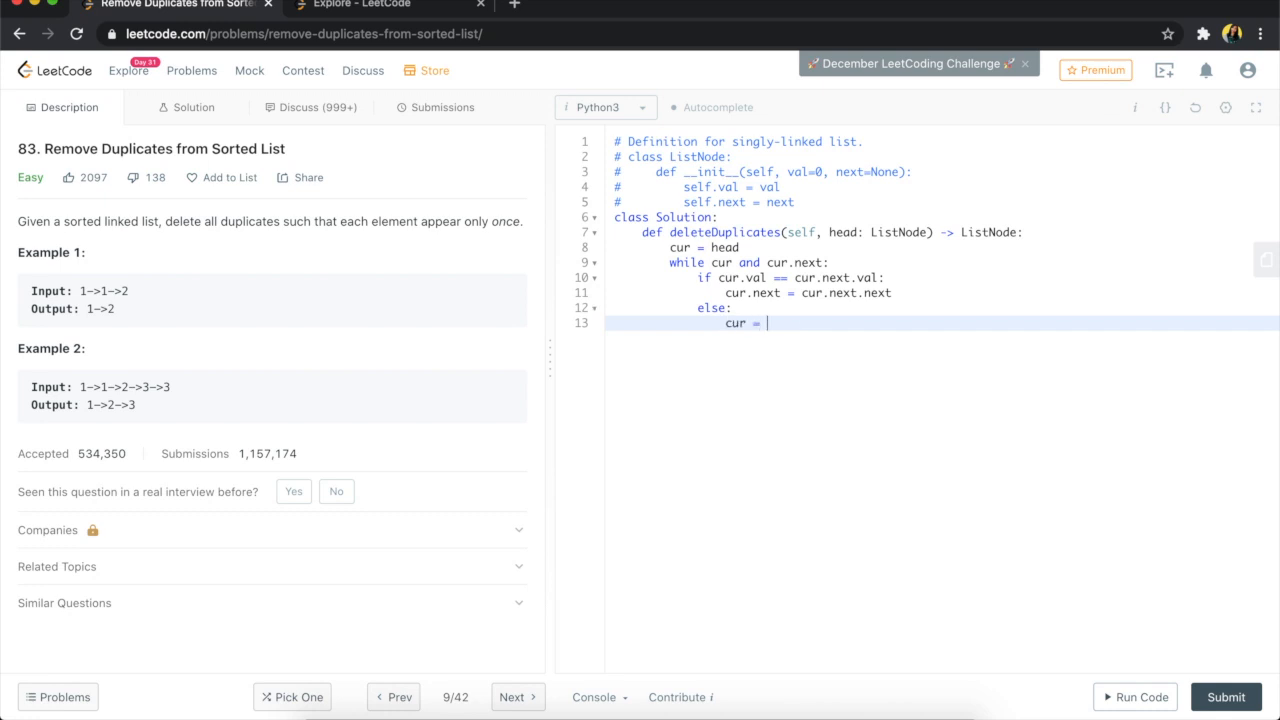
text(cur.next)
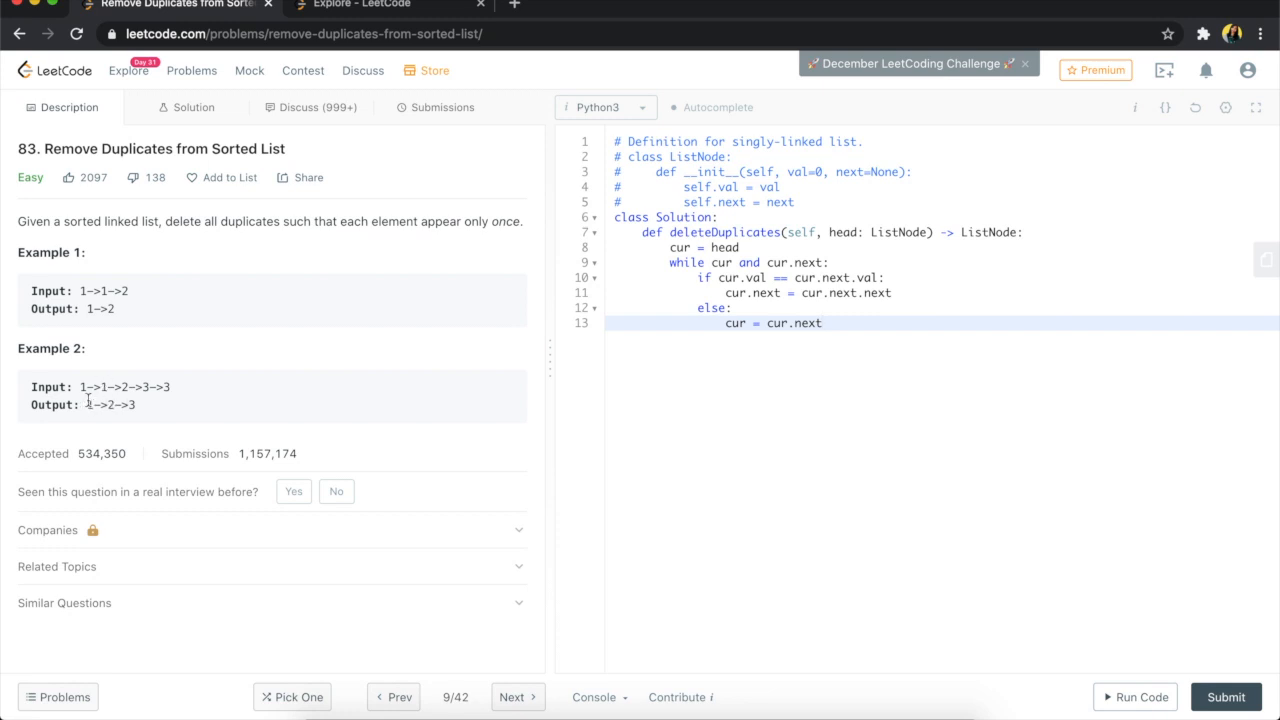
double_click(108, 405)
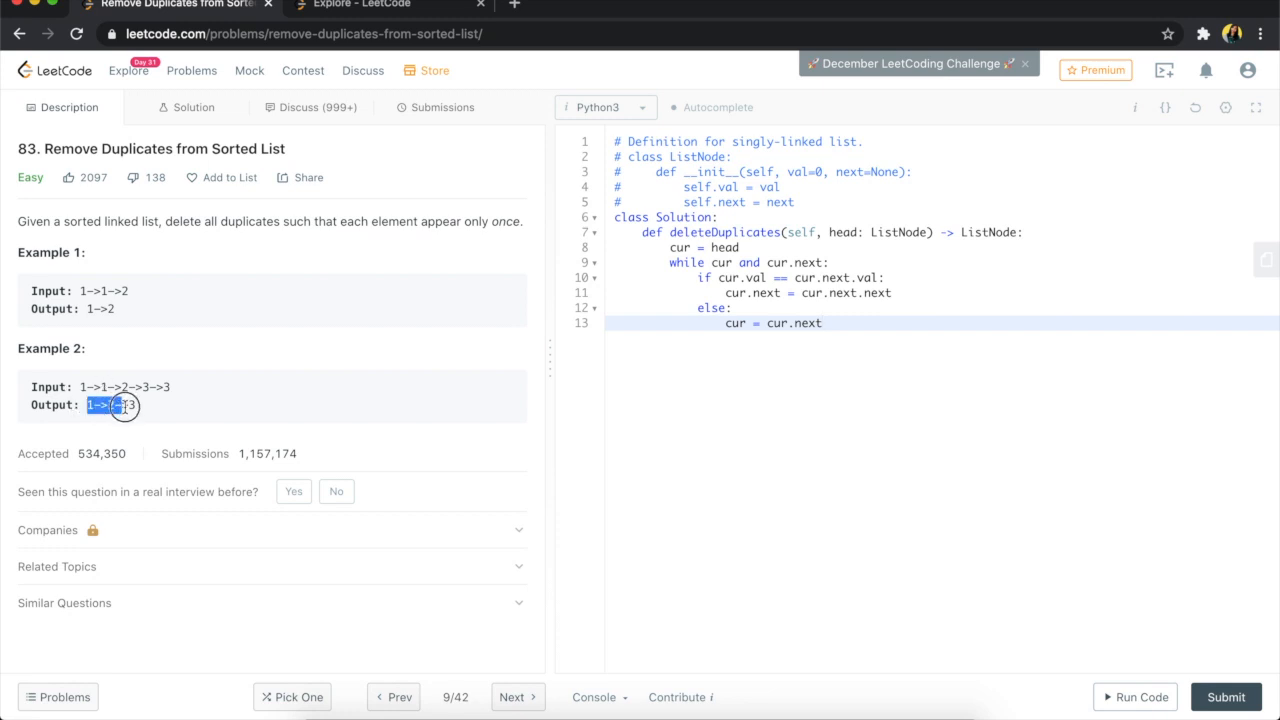
drag(88, 404, 140, 404)
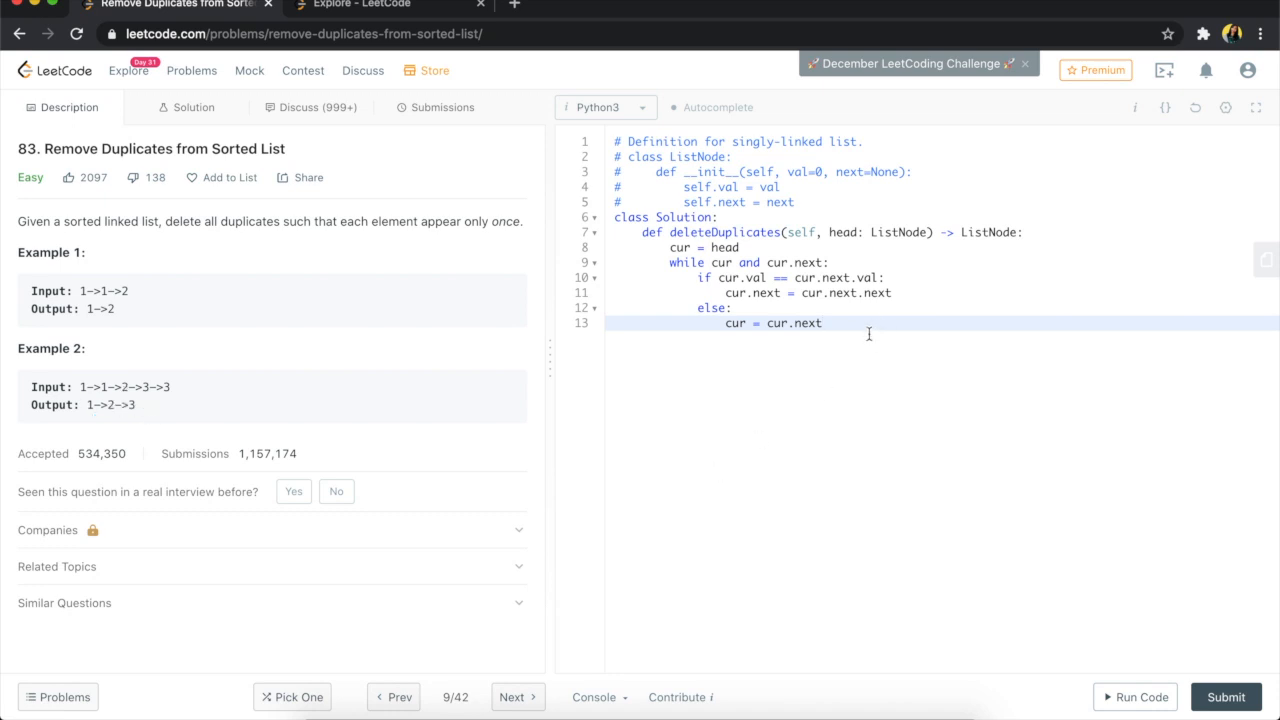
key(Enter)
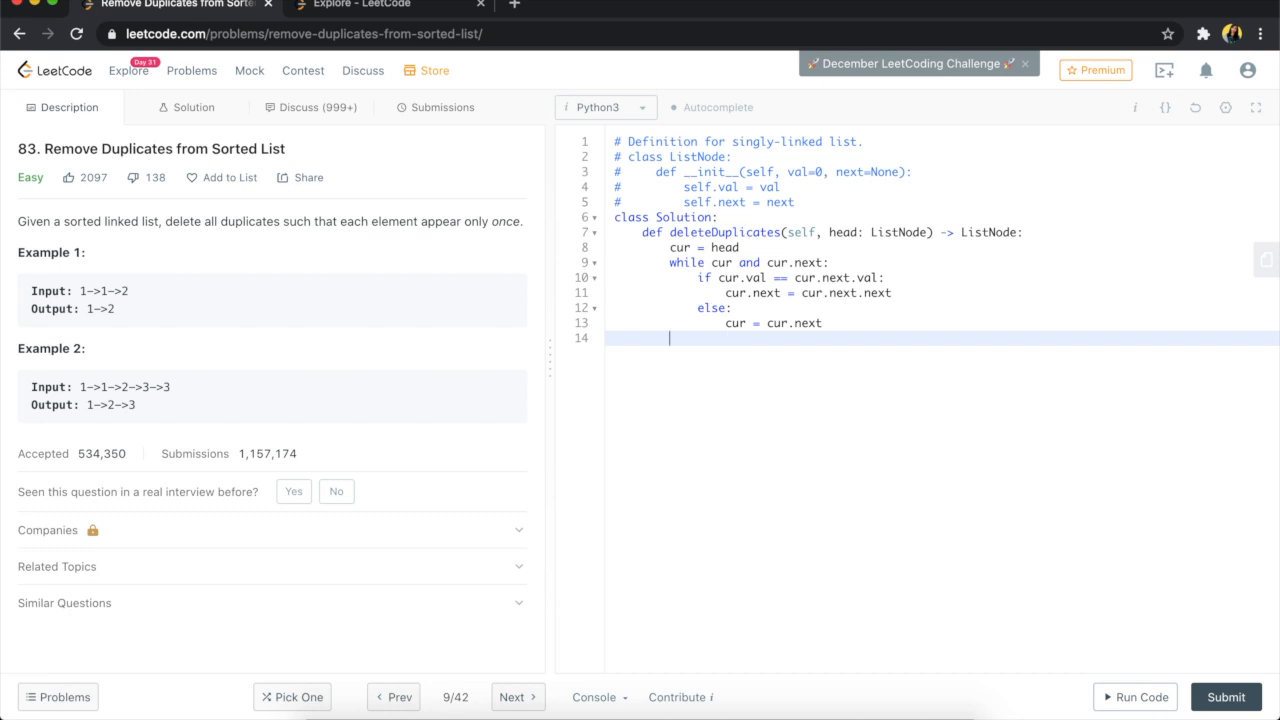
- Type return head on line 14 at method level
text(return head)
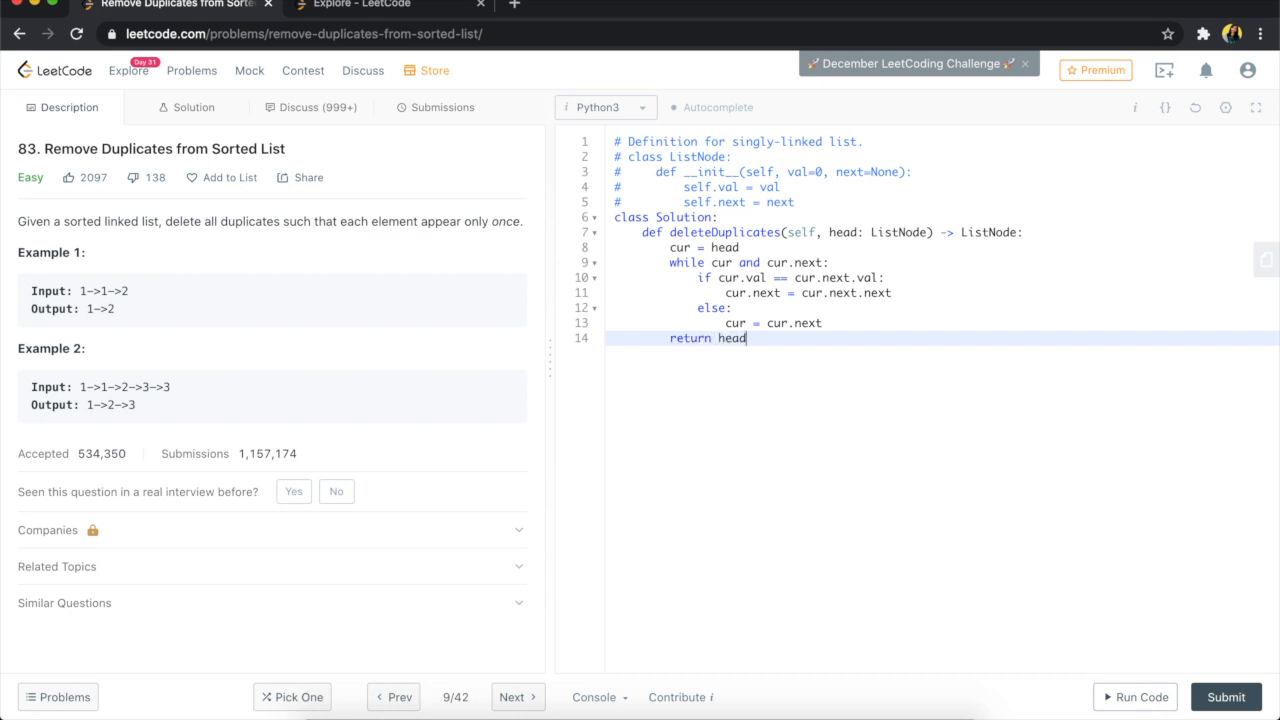
mouse_move(850, 296)
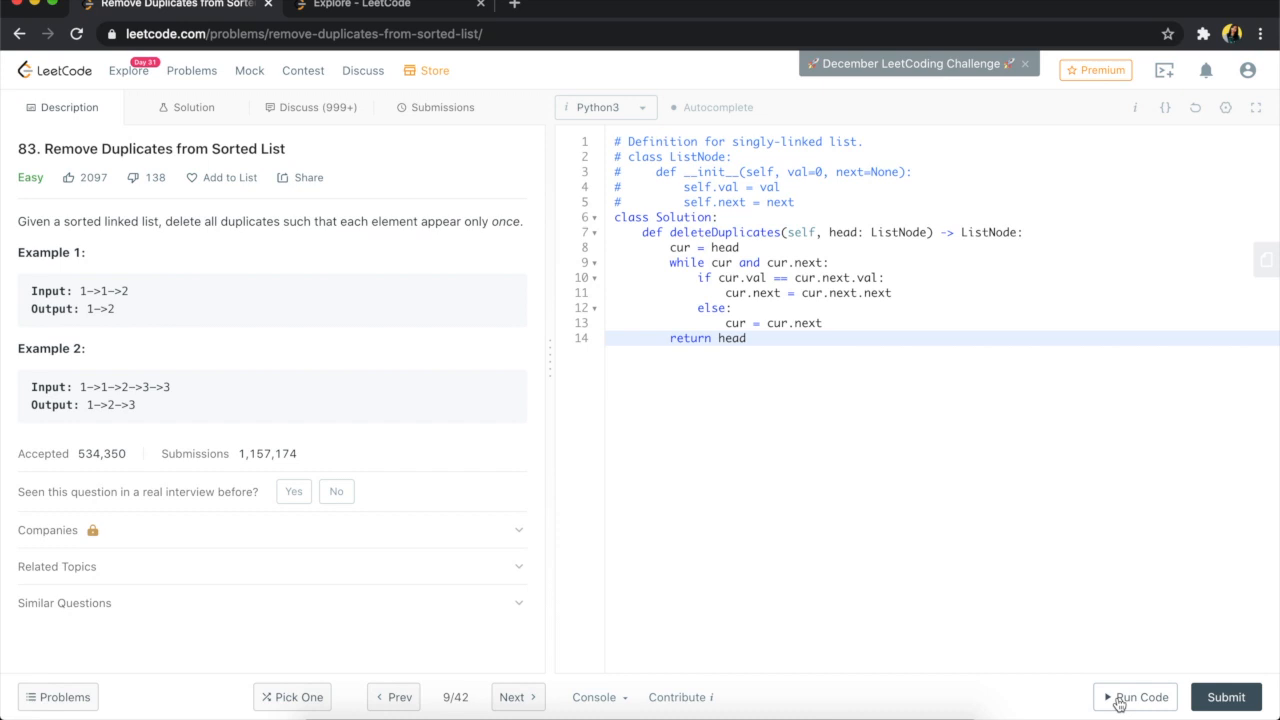
- Run the code on the sample test, then submit the solution
click(1138, 697)
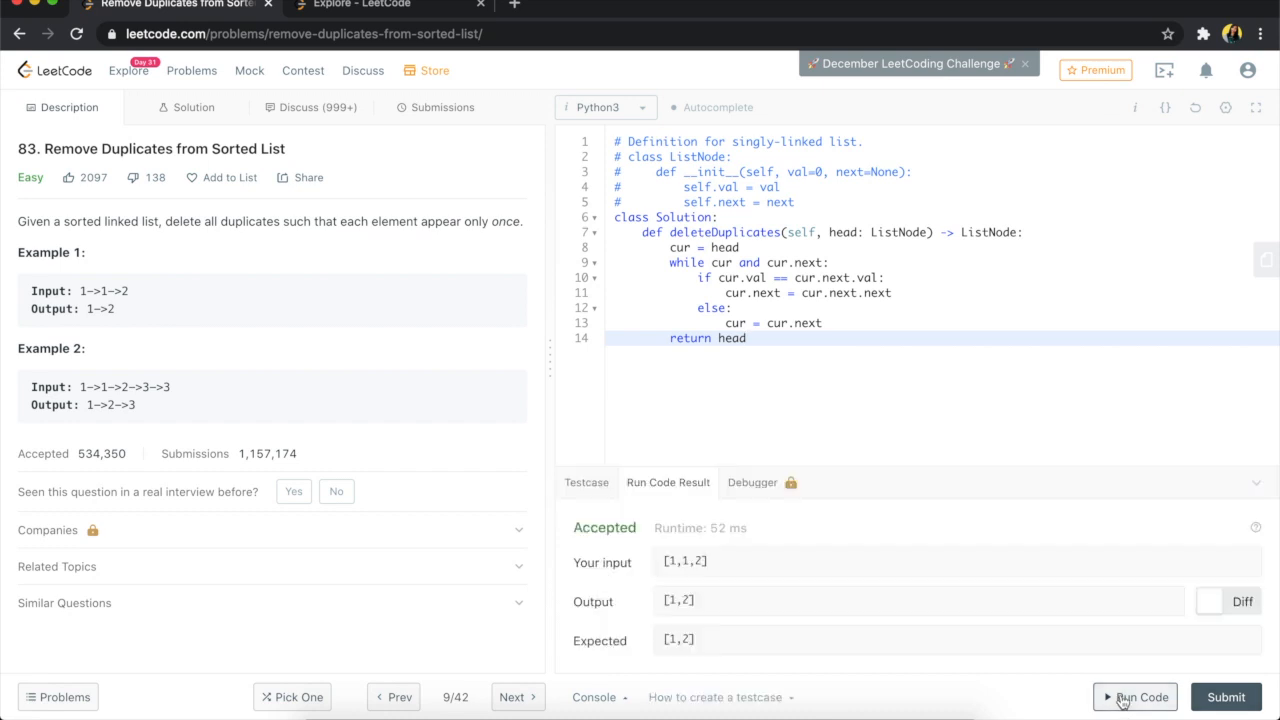
mouse_move(1236, 697)
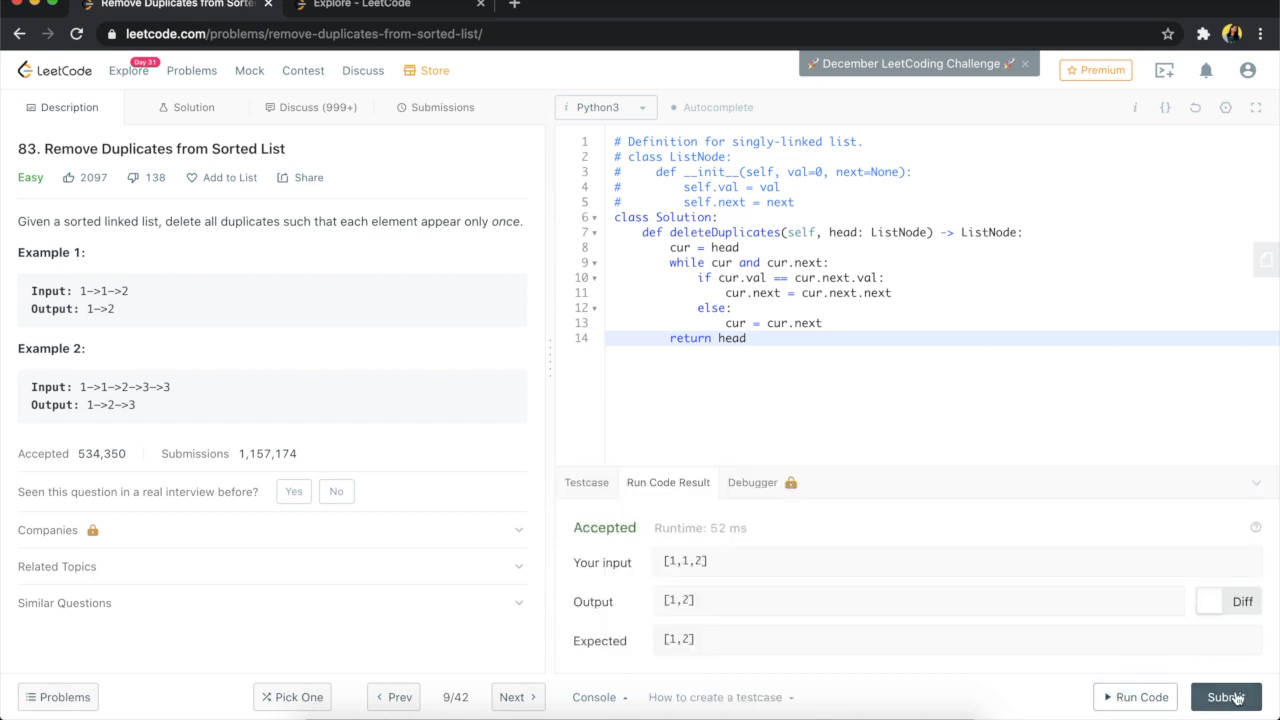
click(1239, 697)
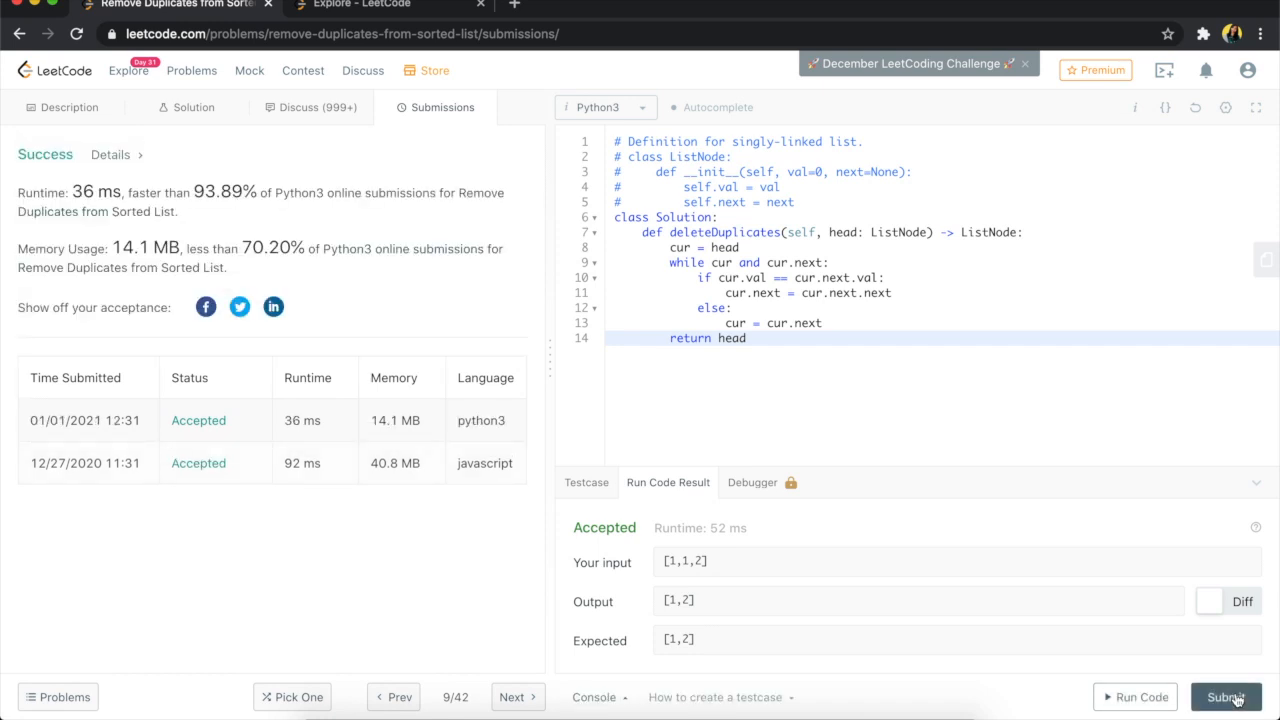